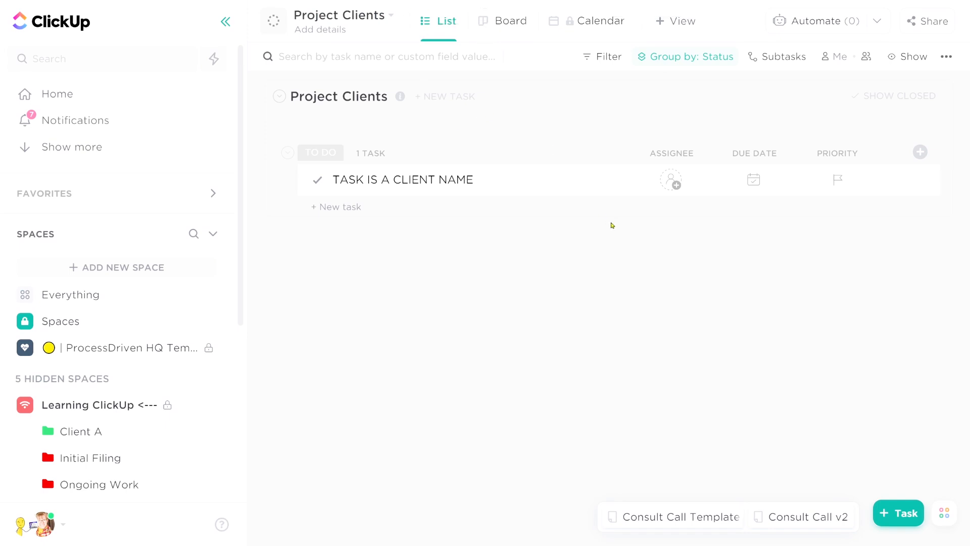
mouse_move(650, 43)
text(All)
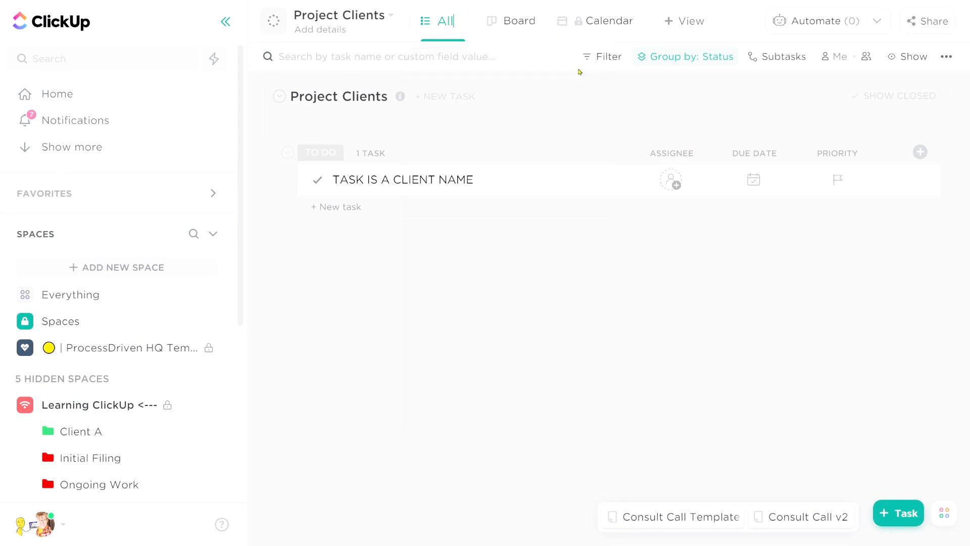
Name the list view All Tasks and the board view My Tasks, defaulting My Tasks to Me mode.
click(443, 21)
text( Tas)
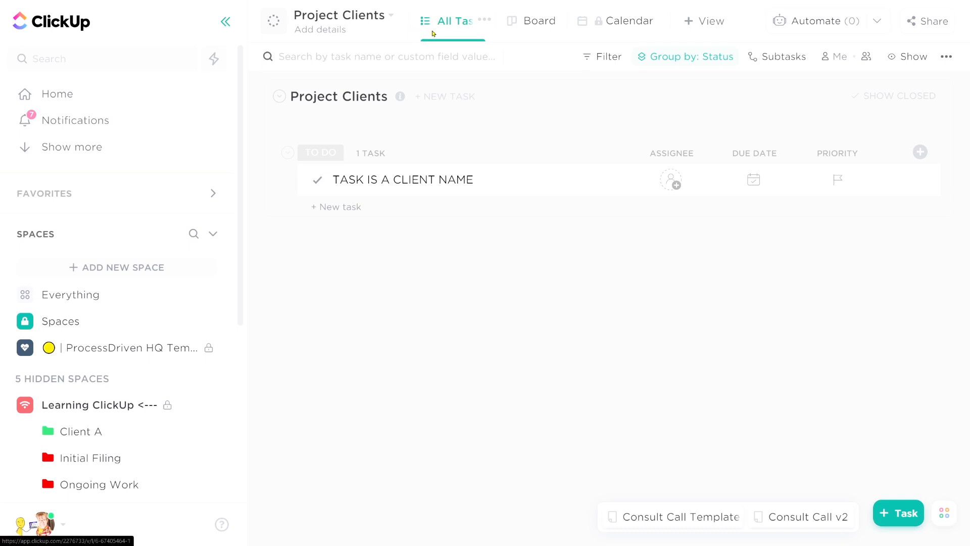
click(532, 20)
text(My Tas)
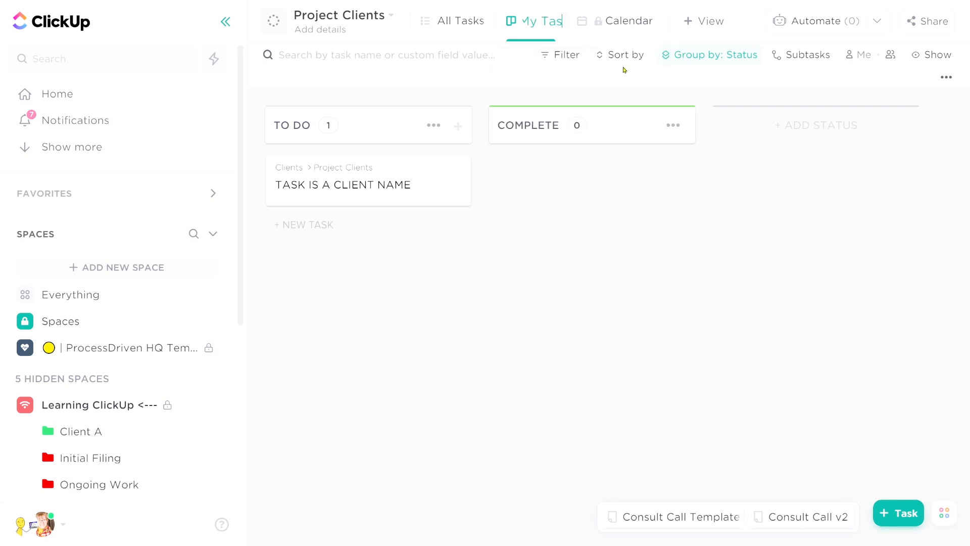
click(571, 21)
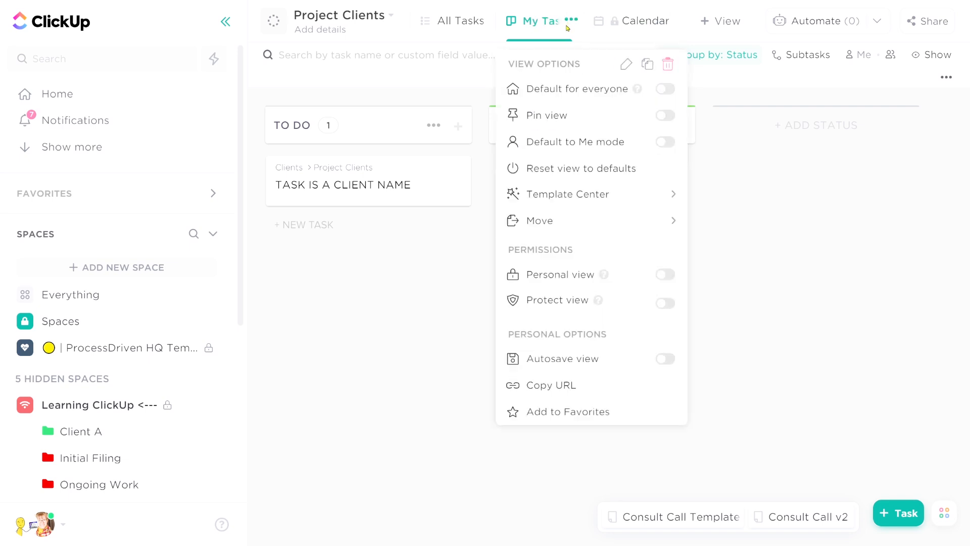
click(665, 142)
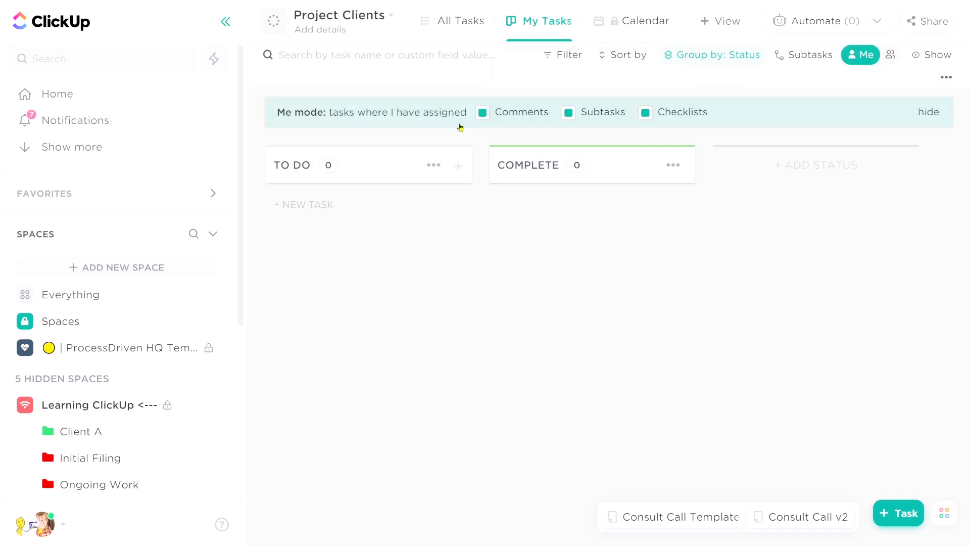
Check All Tasks, then return to My Tasks and select the client task assigned to me.
click(460, 20)
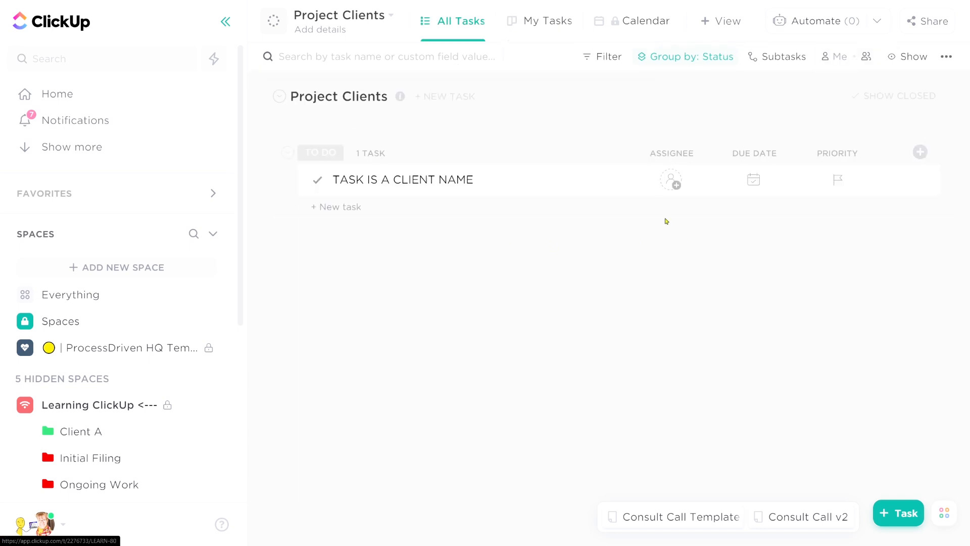
click(546, 21)
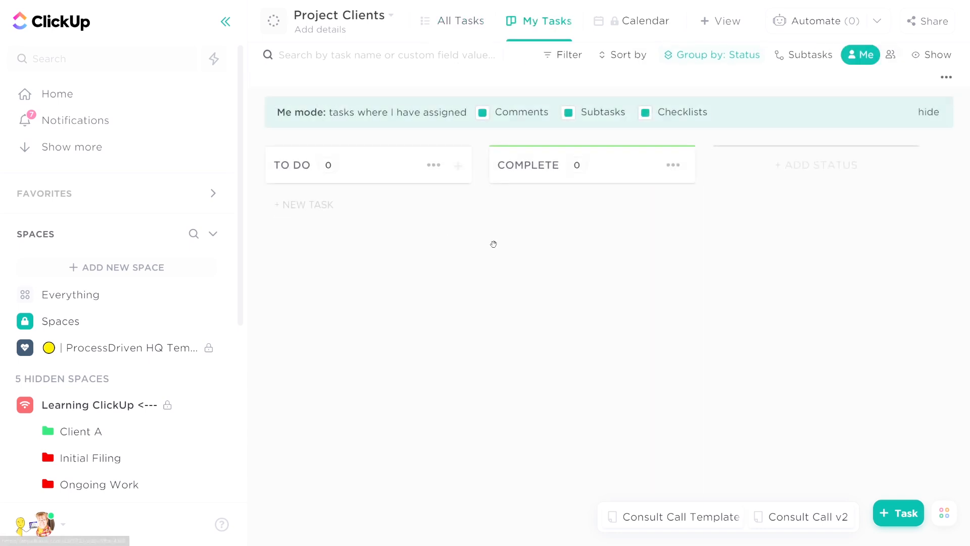
click(304, 204)
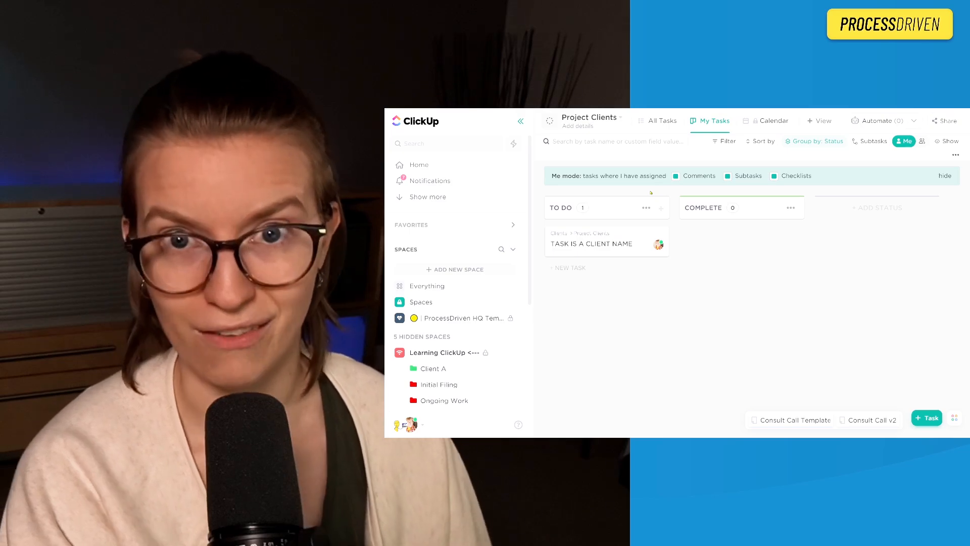
Review the active status-change reassign automation in Manage automations and close the dialog.
click(875, 121)
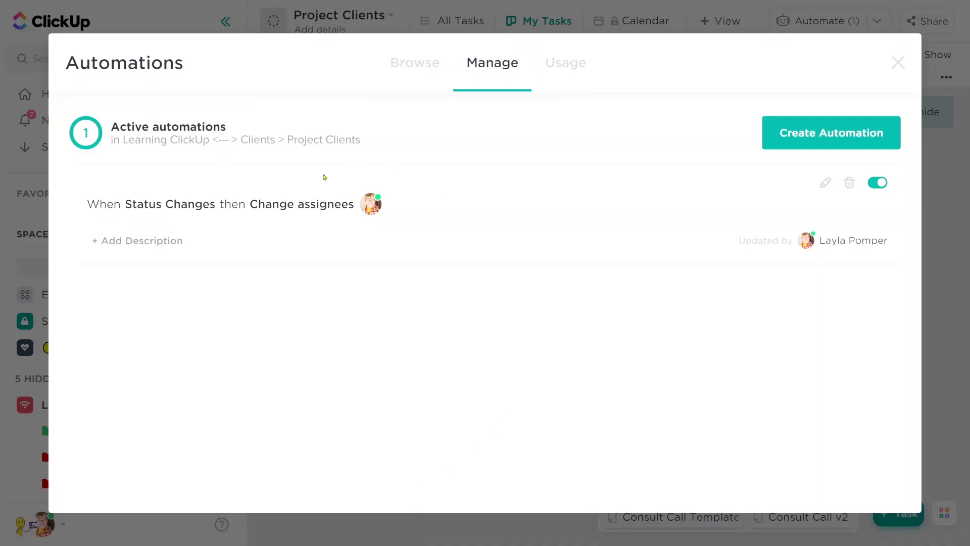
click(137, 241)
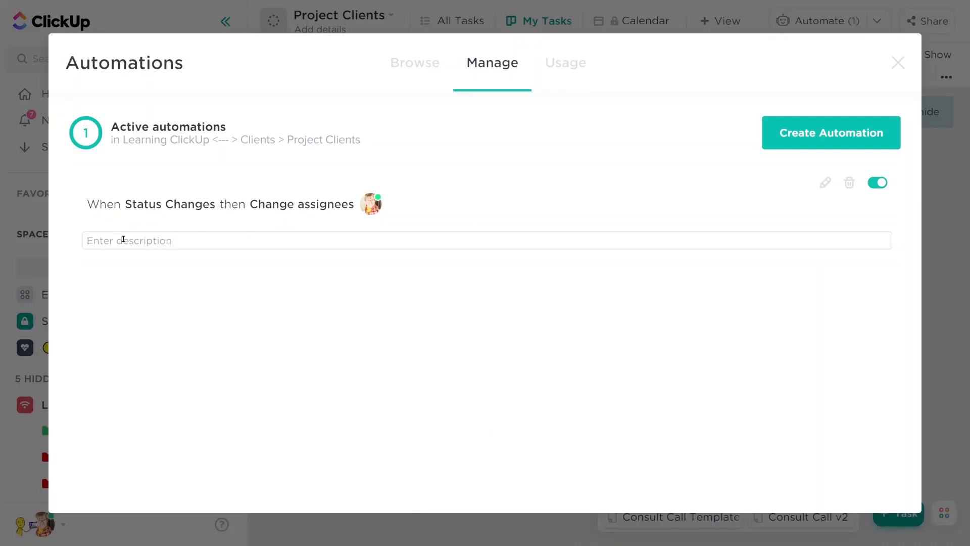
click(898, 62)
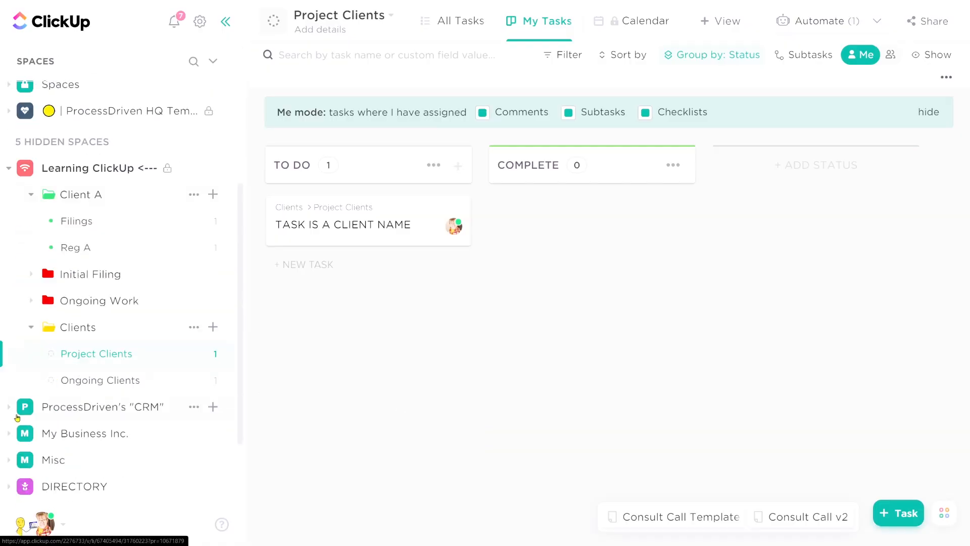
Expand Misc > Folder and bring up Sharing & Permissions for the More Lists list.
click(8, 168)
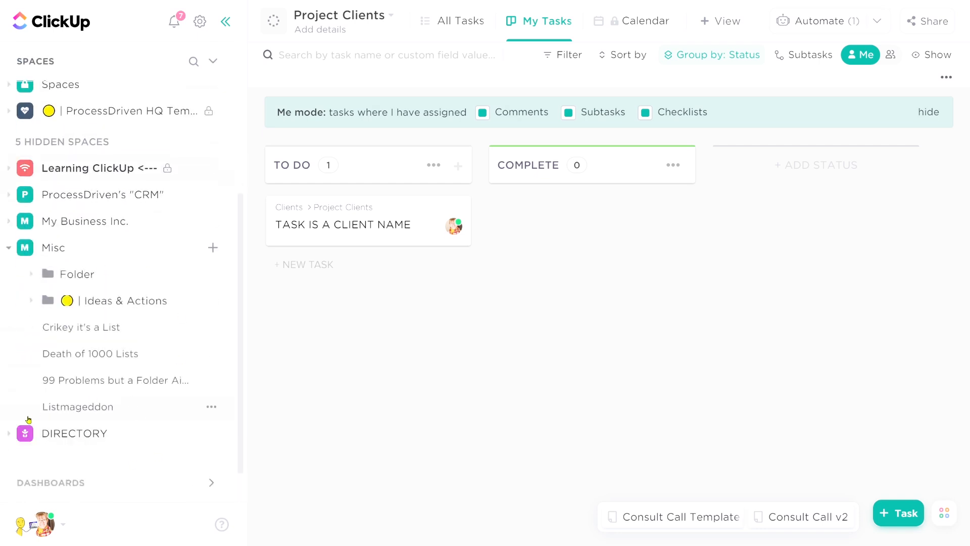
mouse_move(115, 380)
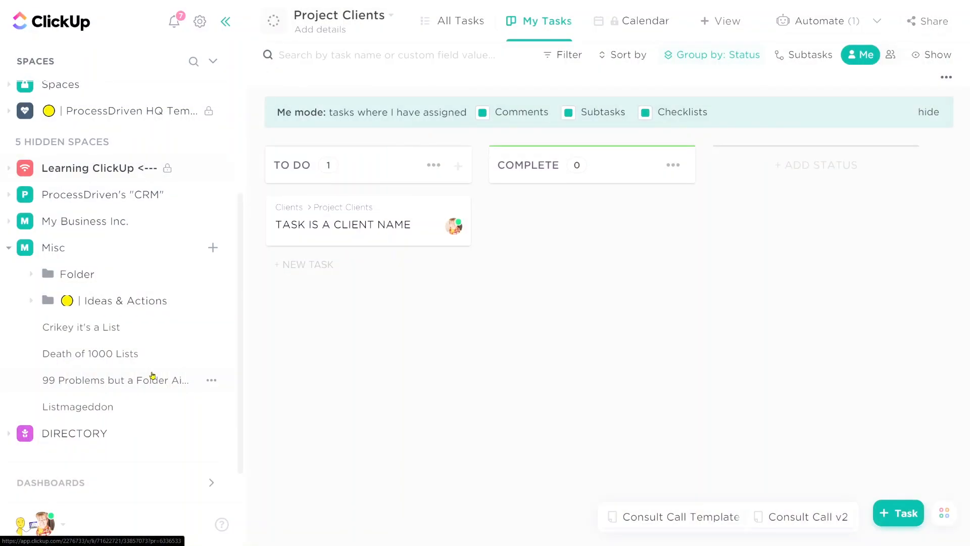
mouse_move(77, 273)
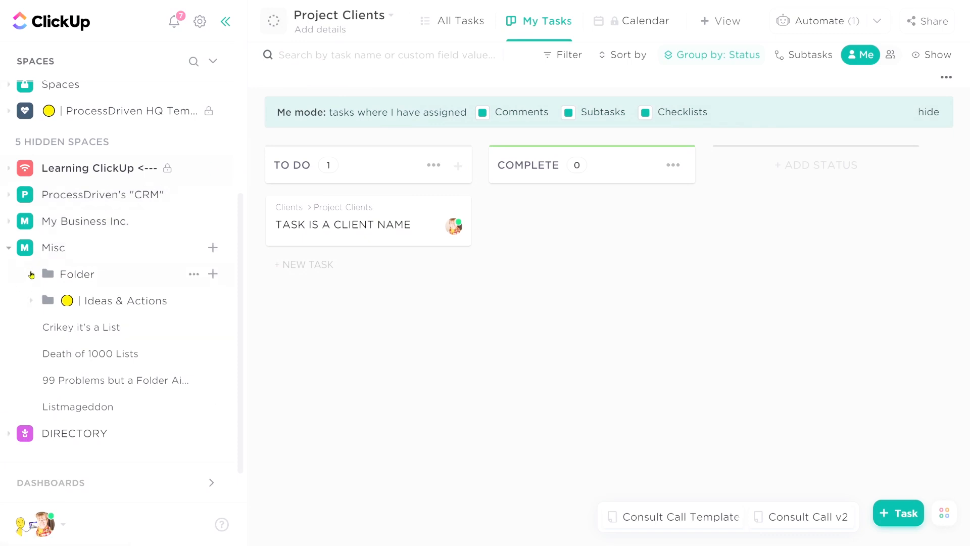
click(78, 274)
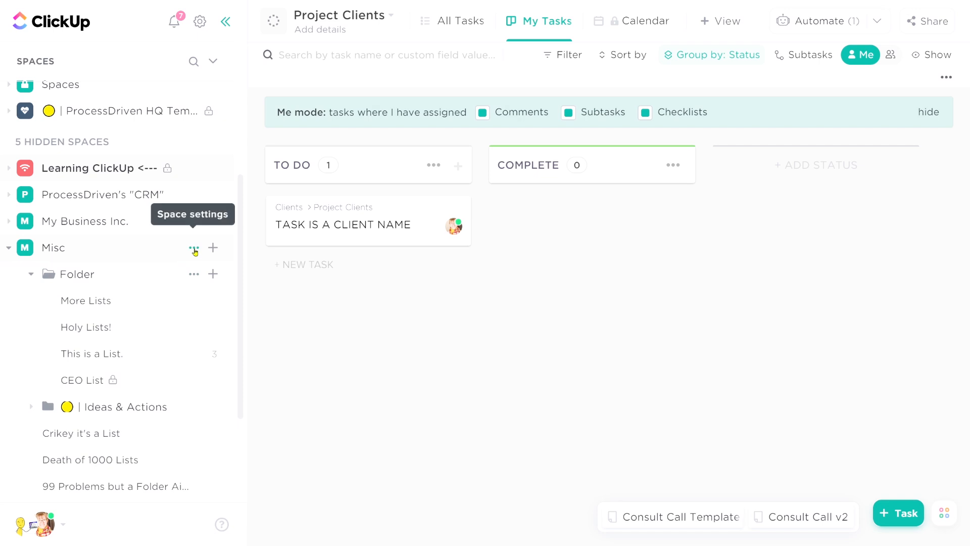
click(193, 248)
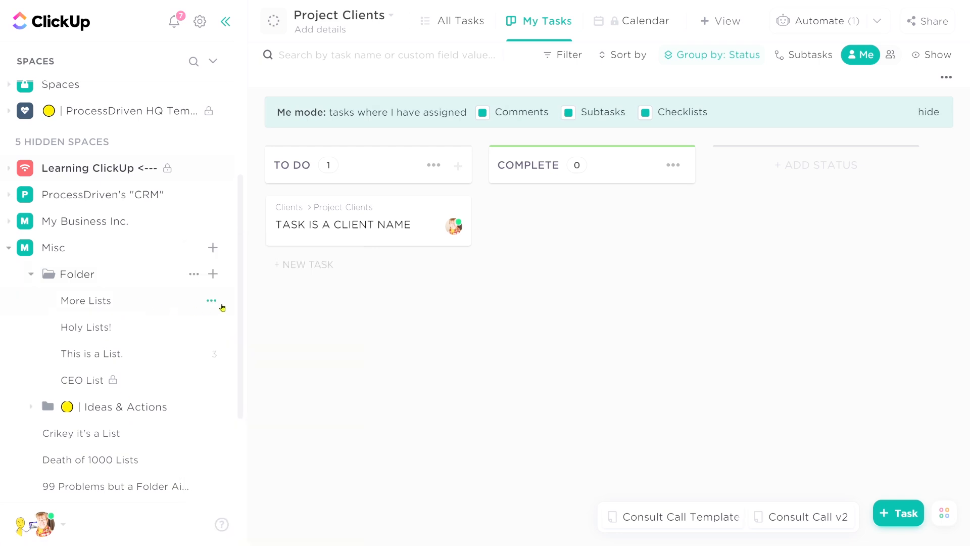
click(211, 300)
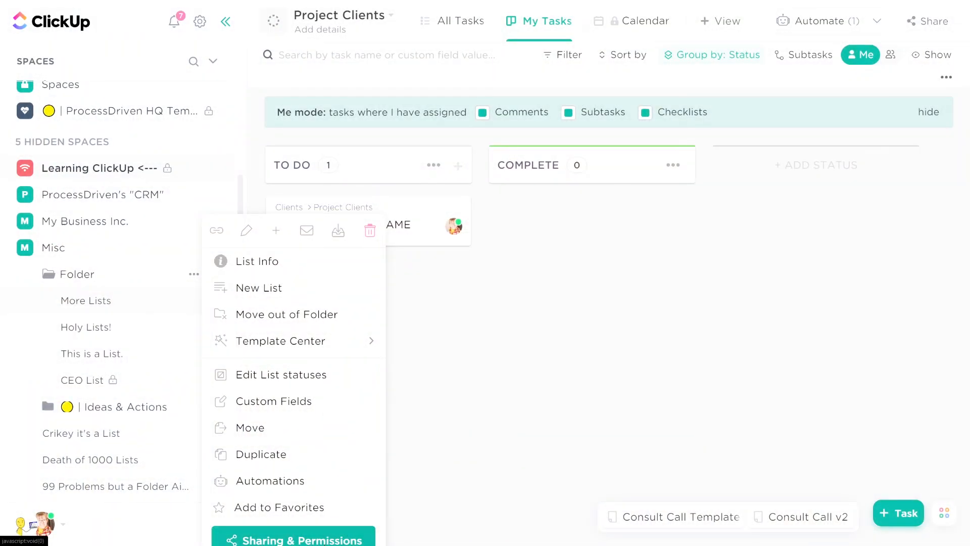
click(302, 539)
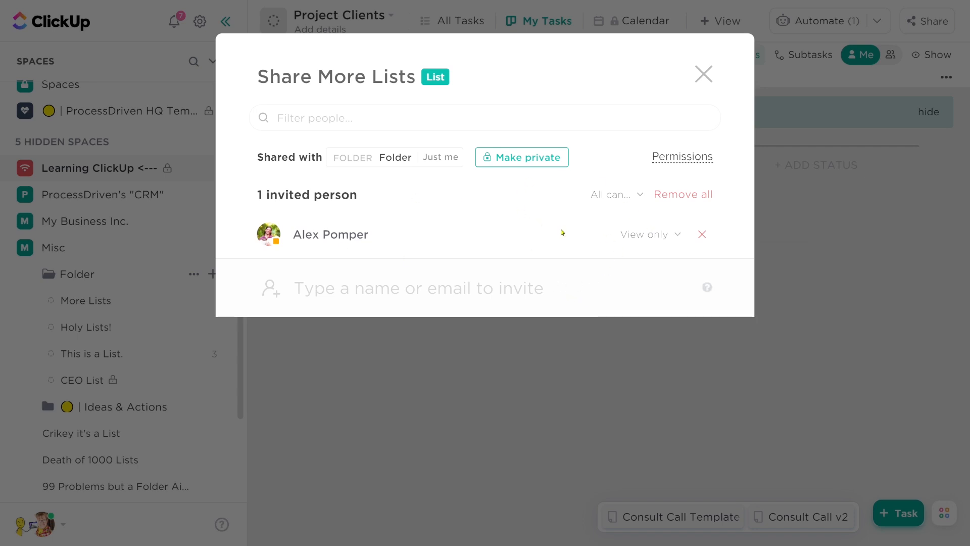
Remove the one invited view-only person from More Lists sharing.
click(702, 234)
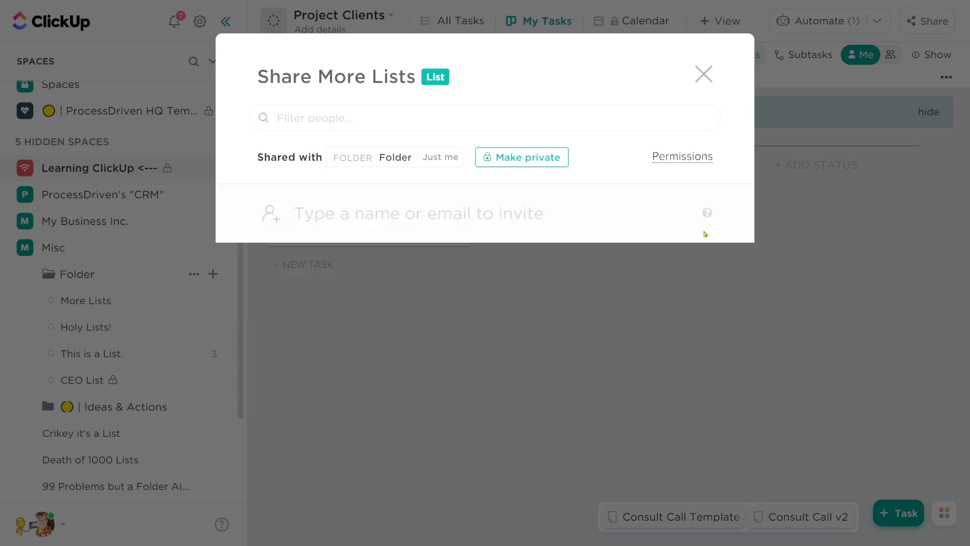
mouse_move(700, 243)
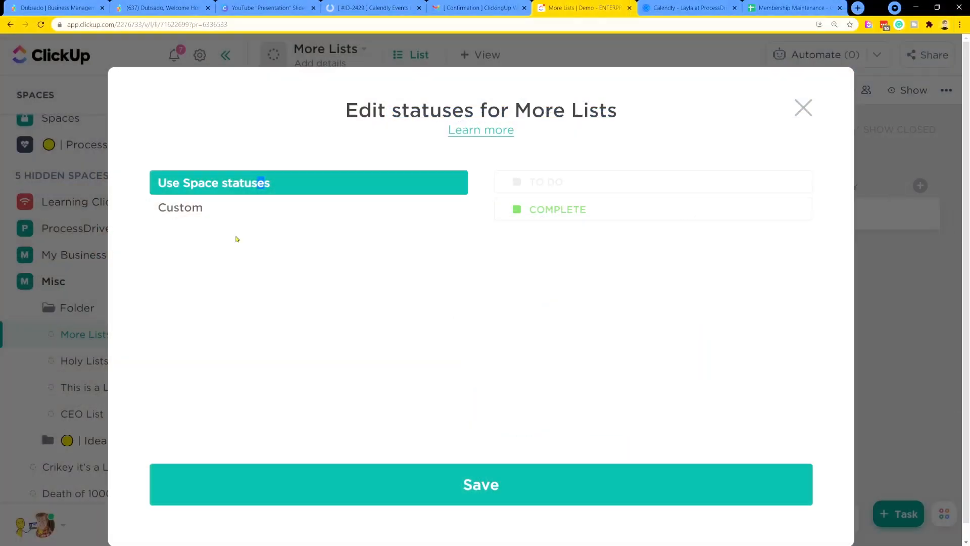
Give More Lists custom statuses from the Marketing template and save.
click(180, 207)
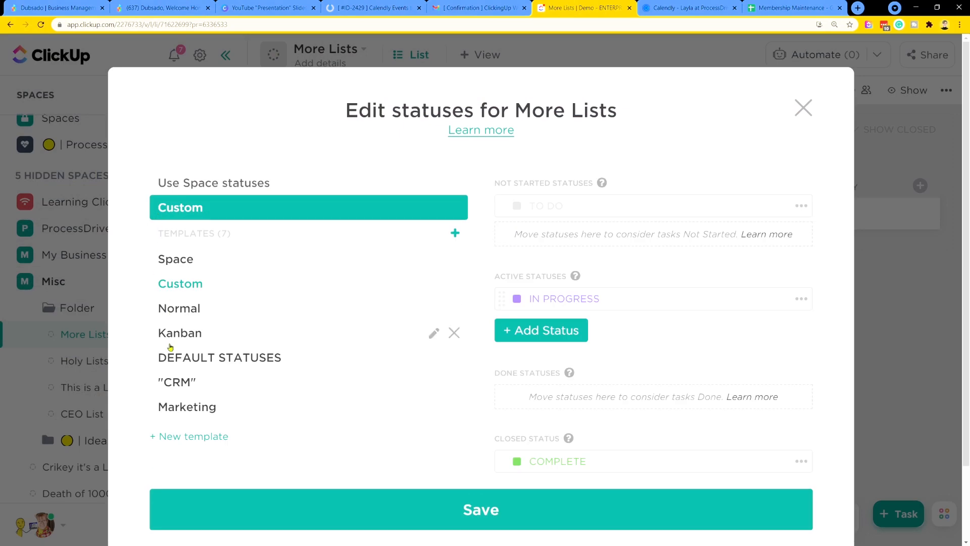
click(187, 406)
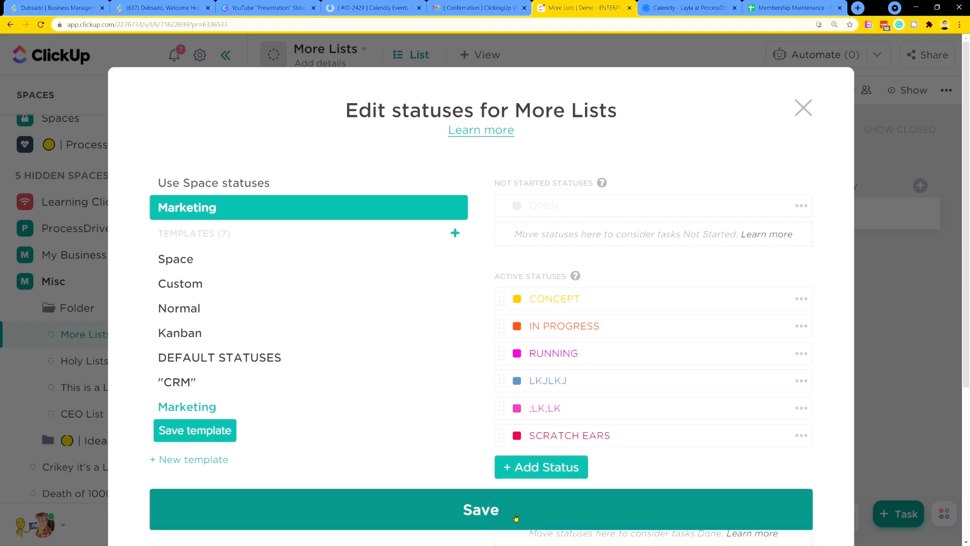
click(481, 509)
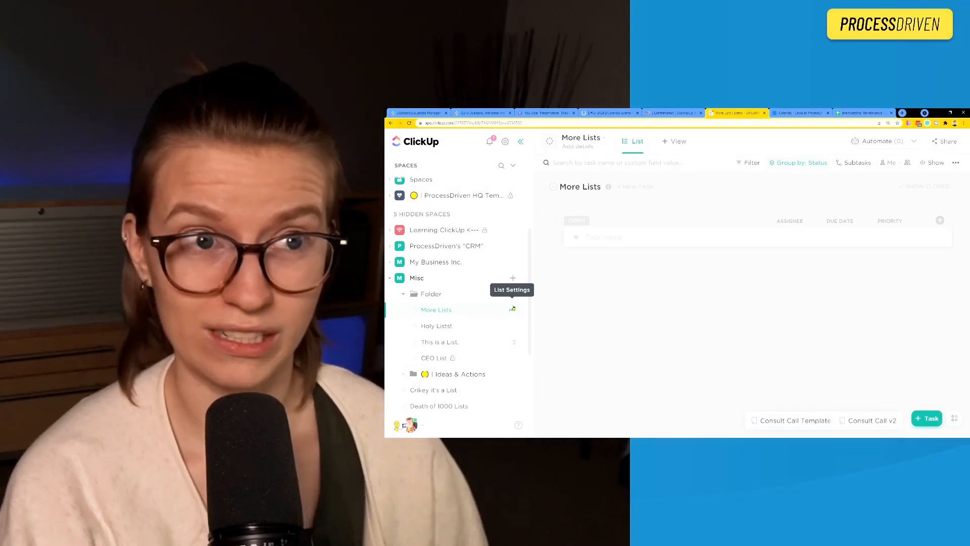
mouse_move(502, 293)
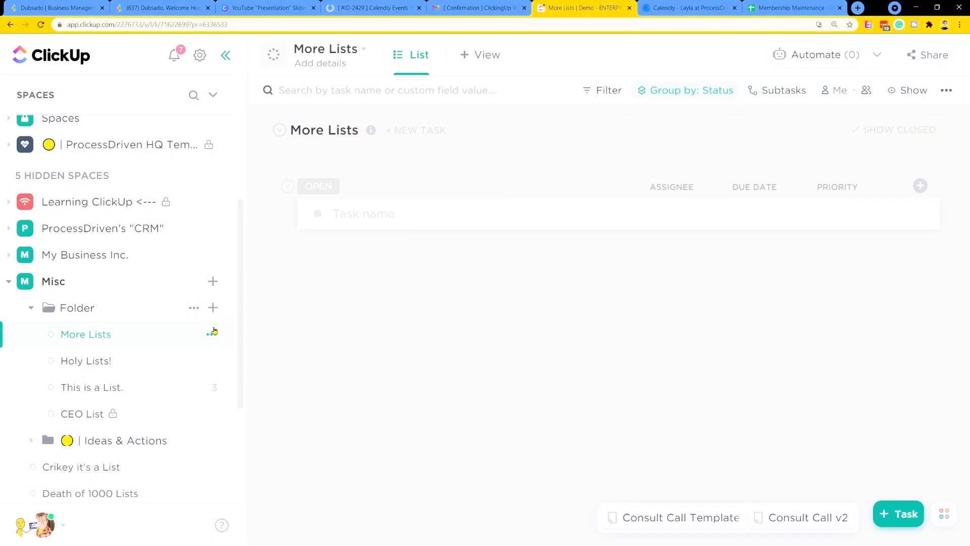
Add a task named 'Ta' and a Board view to More Lists, scrolling to its status columns.
text(Ta)
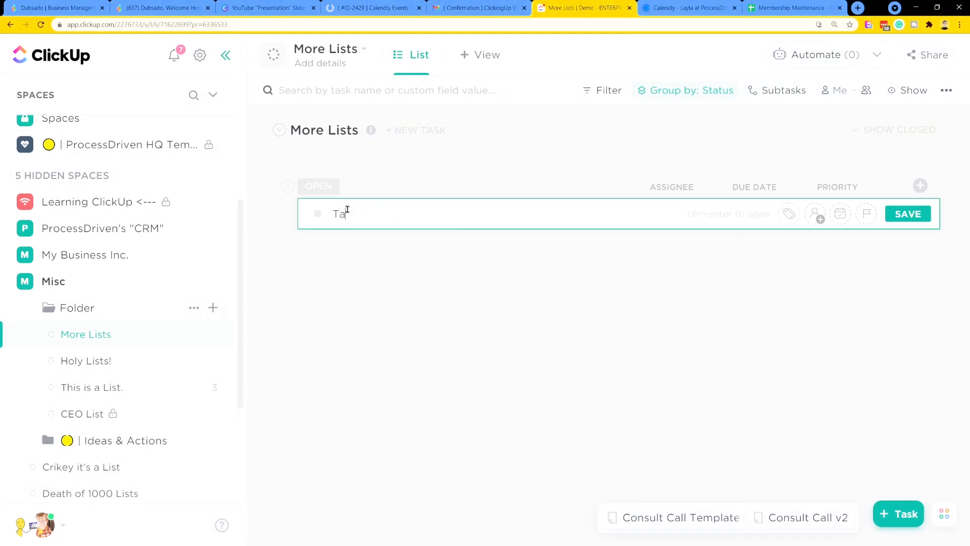
click(482, 55)
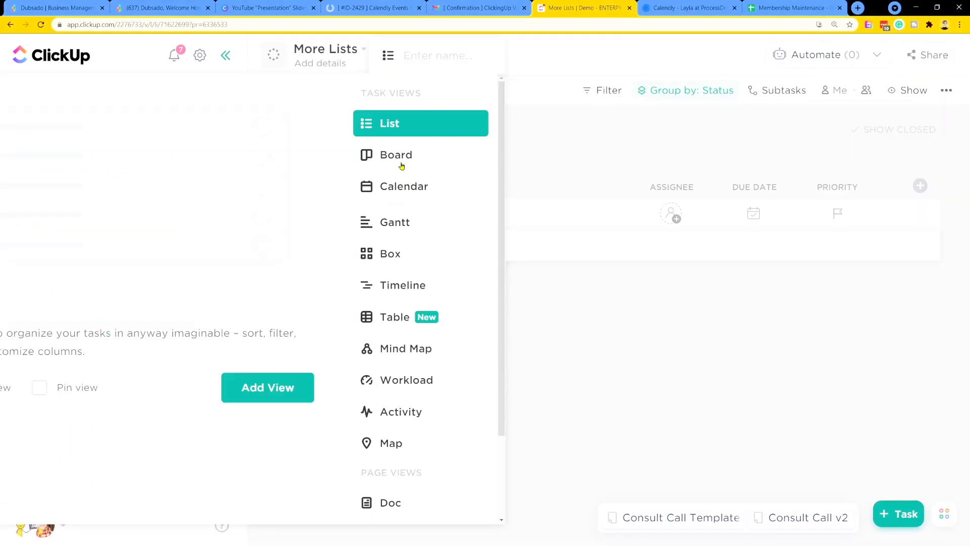
click(395, 154)
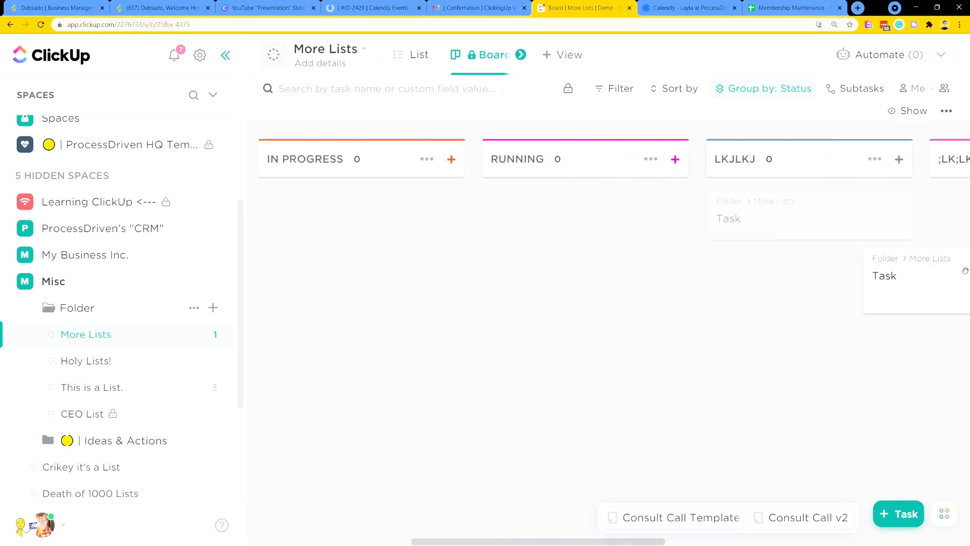
scroll(right, 3)
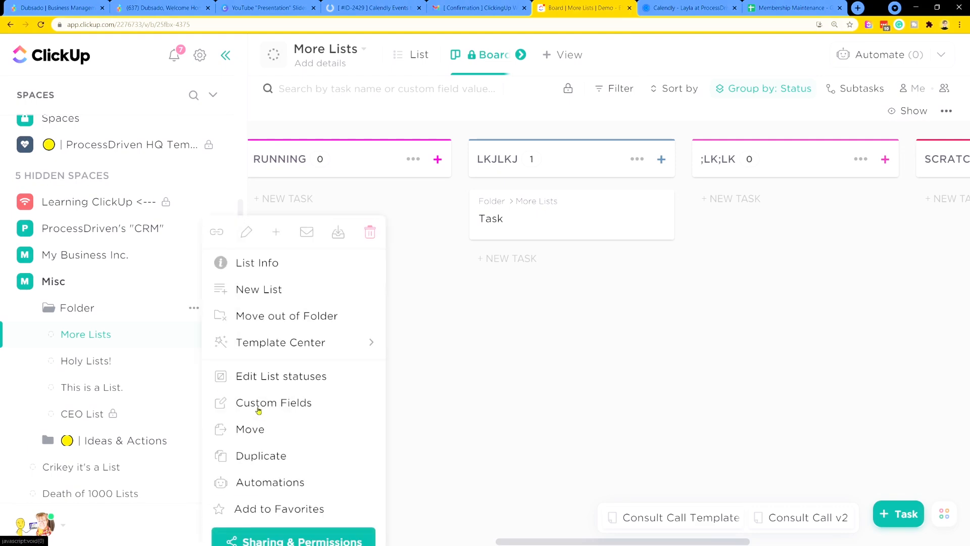
Back out of the status editor and return More Lists to its list layout.
click(281, 375)
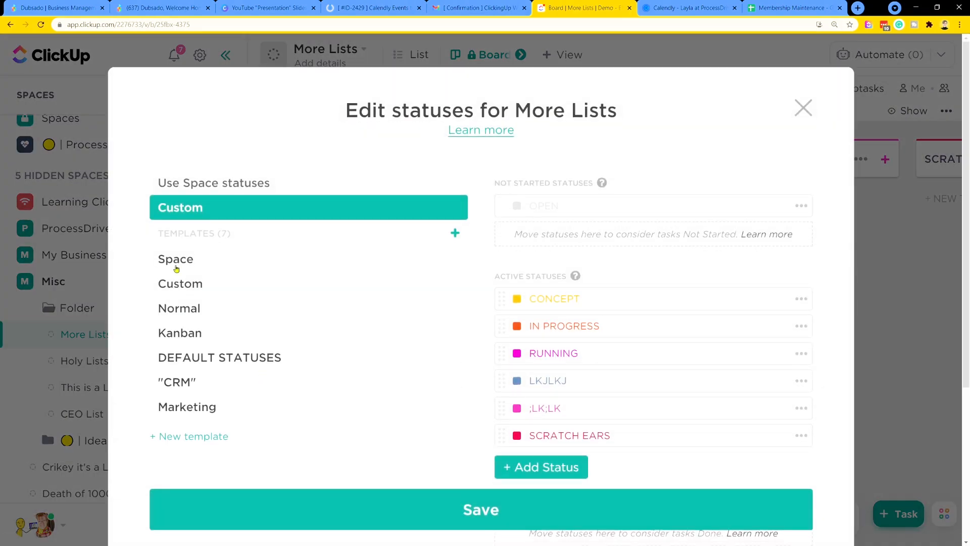
click(175, 258)
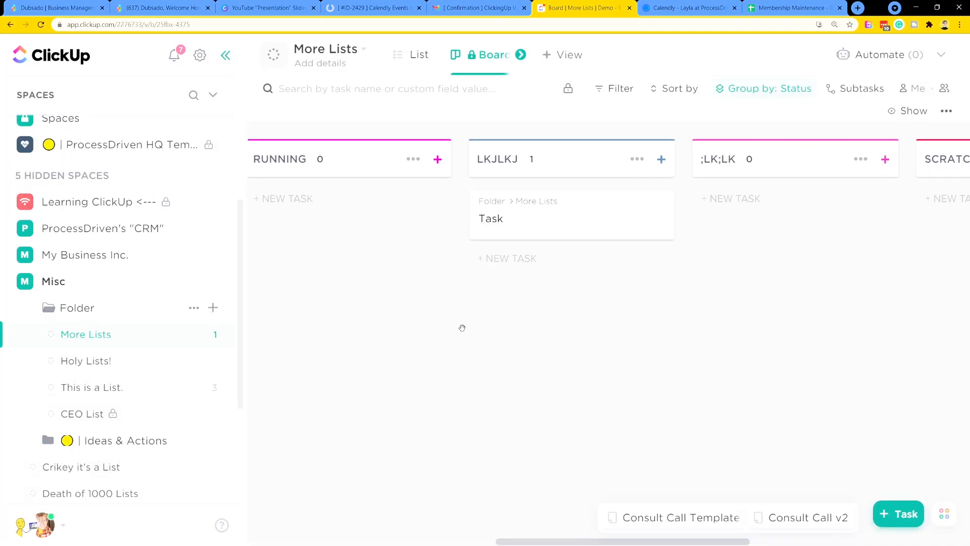
click(419, 54)
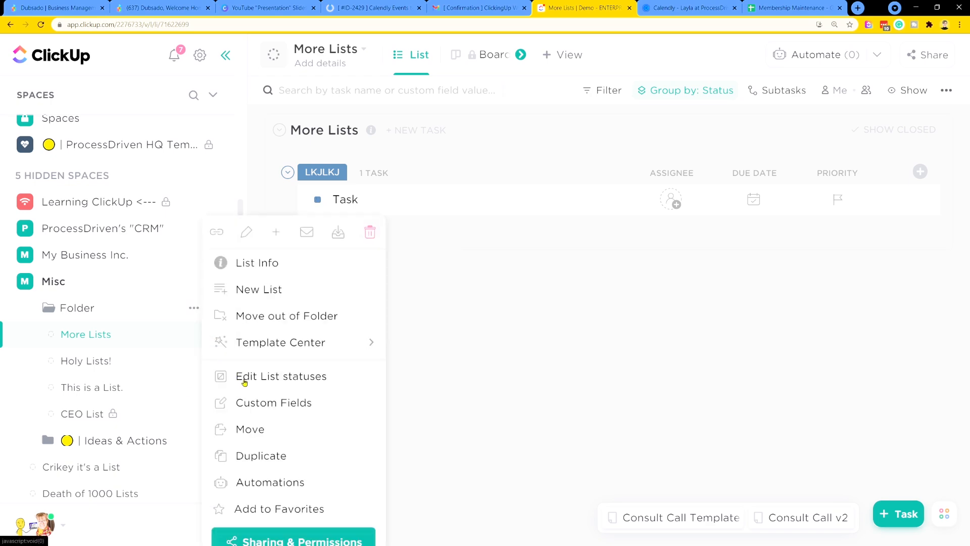
Switch More Lists to the Space's statuses, moving the LKJLKJ task to TO DO.
click(281, 375)
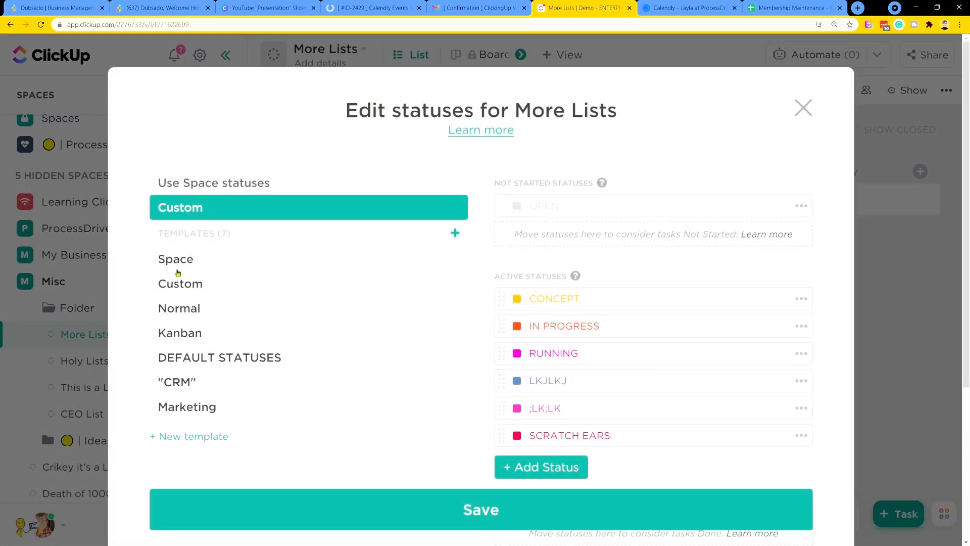
click(481, 509)
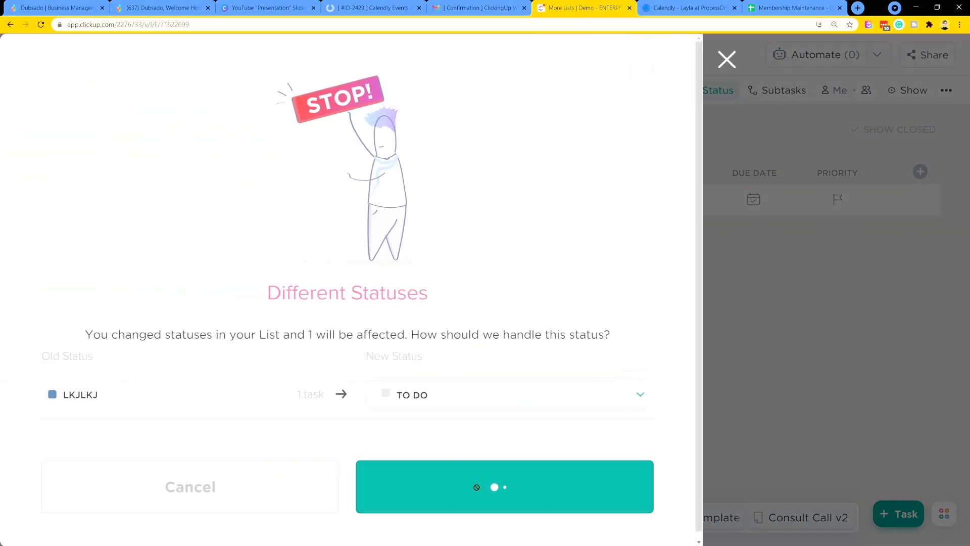
click(504, 486)
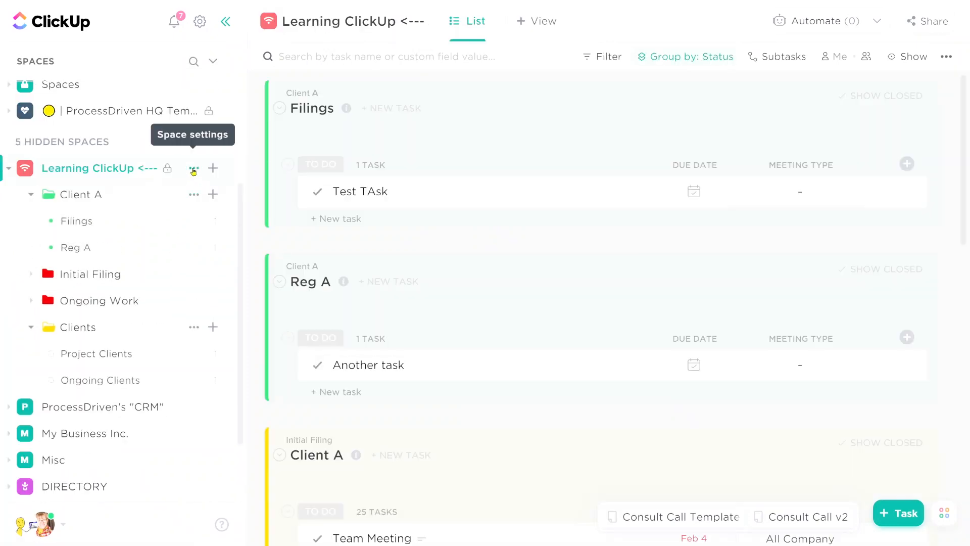
Require Board, Calendar, Map, Activity and Box views for Learning ClickUp and save the changes.
click(193, 169)
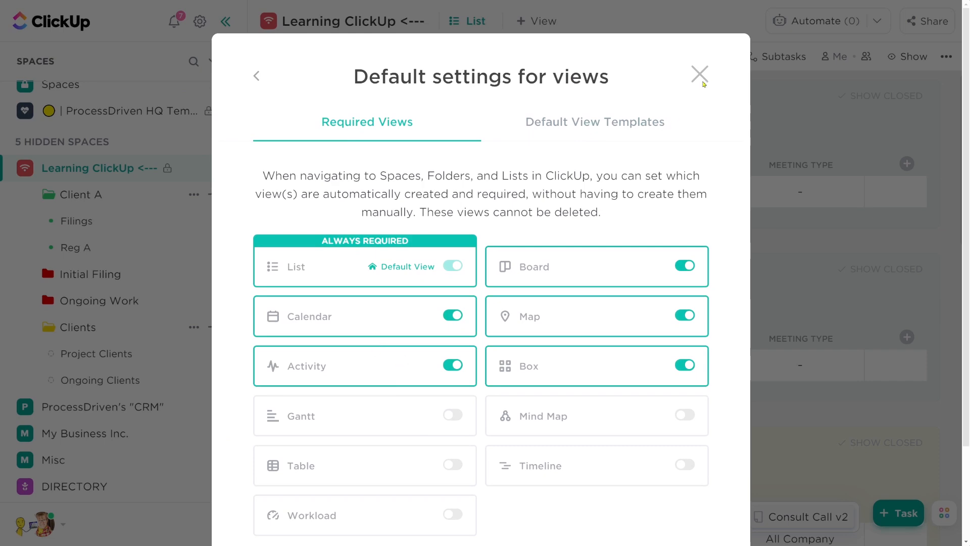
click(700, 73)
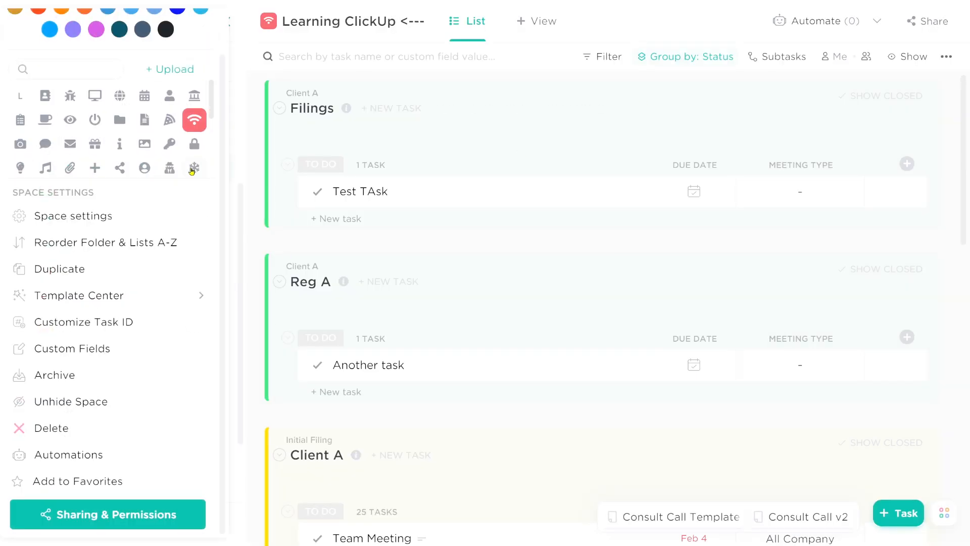
click(73, 215)
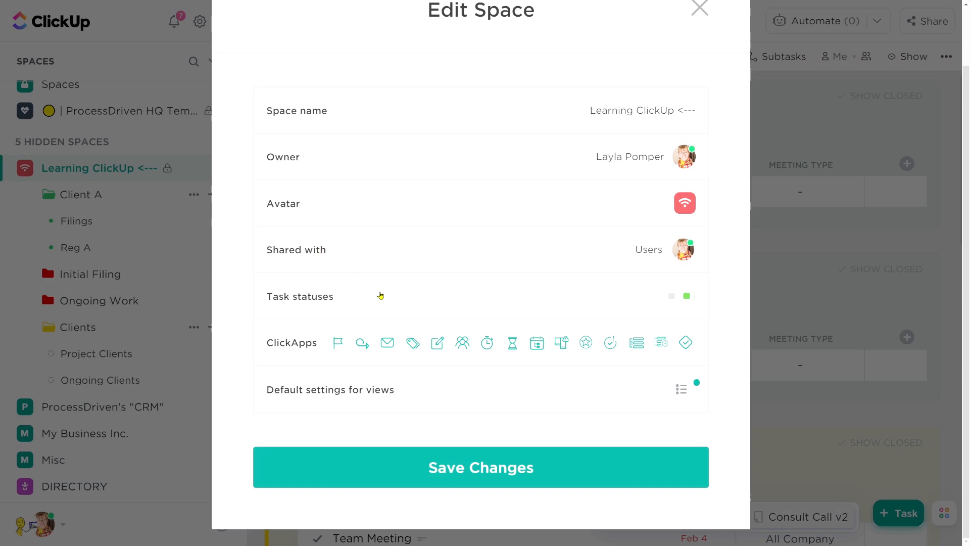
click(330, 389)
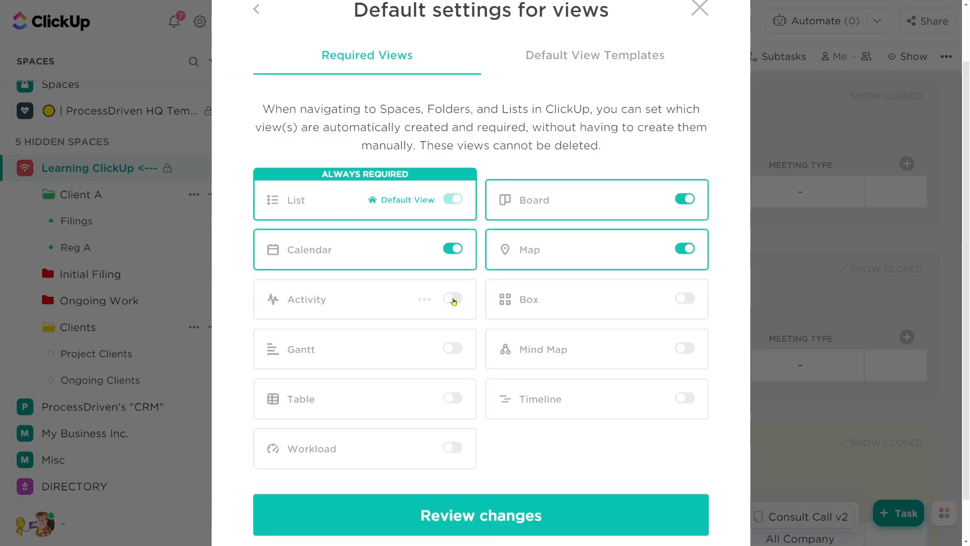
click(452, 298)
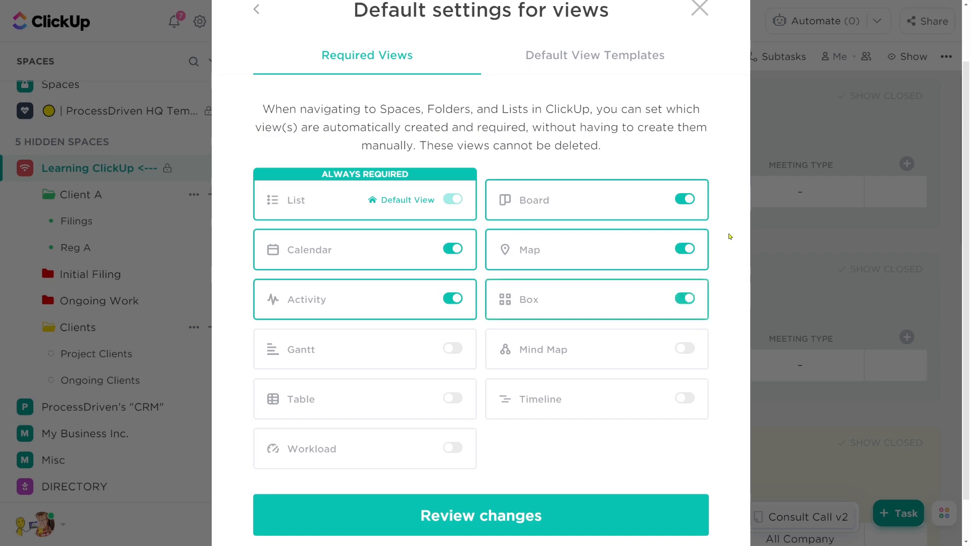
mouse_move(528, 499)
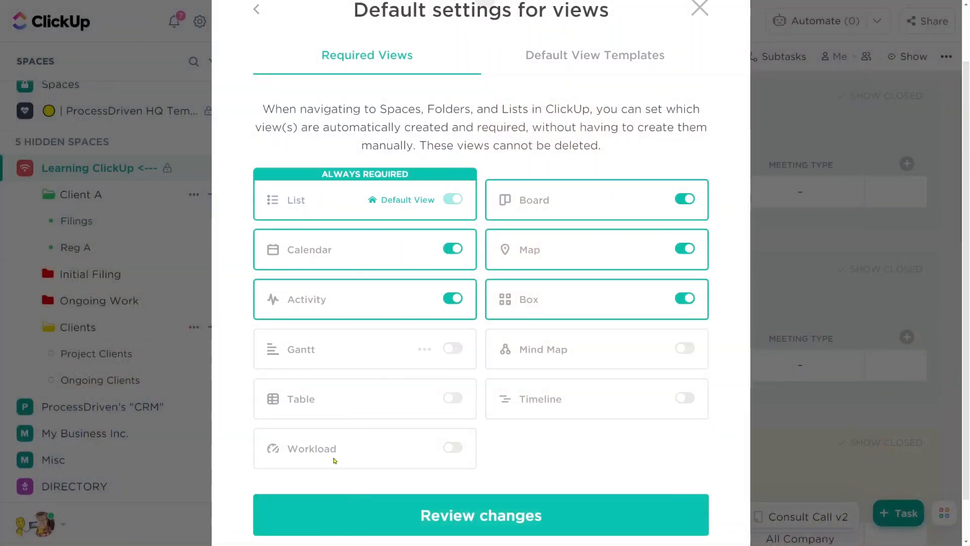
click(257, 9)
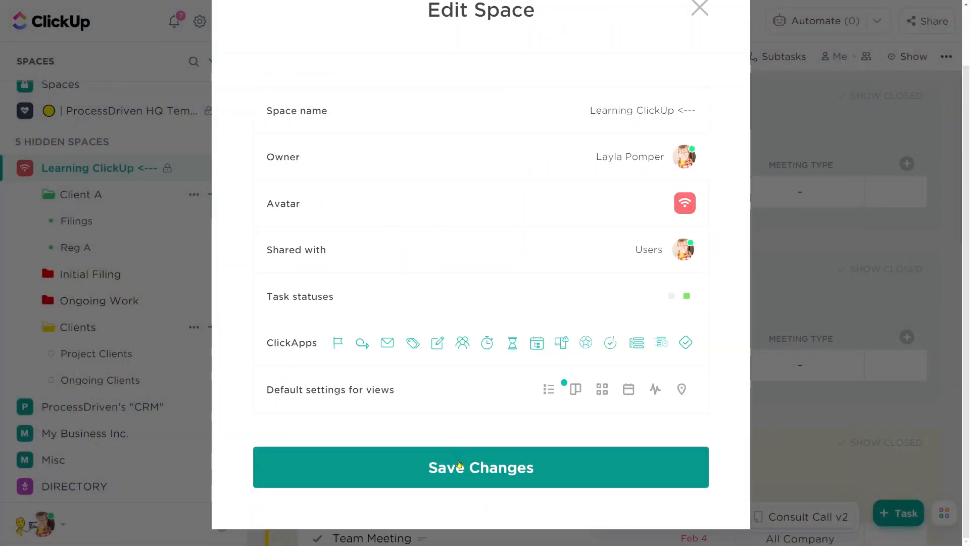
click(480, 467)
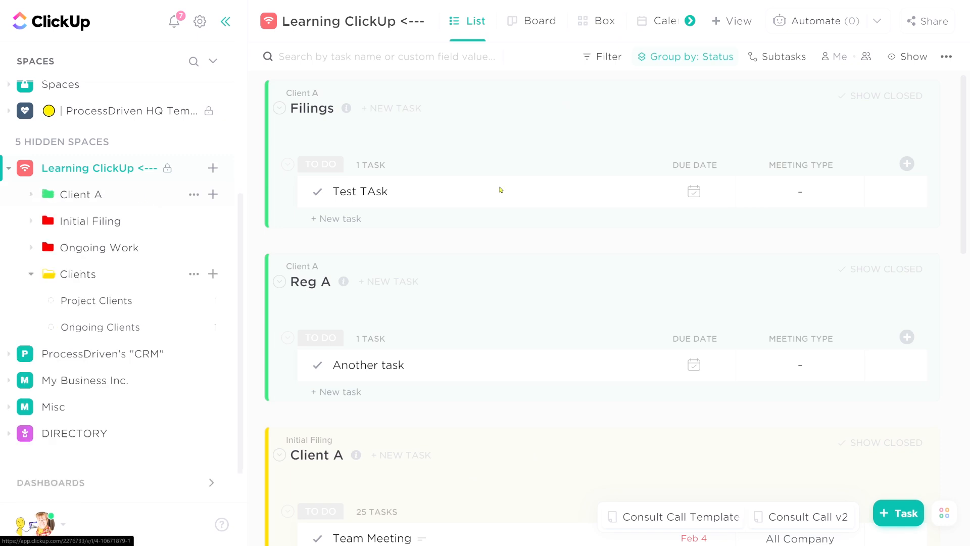
Go to Client A's Filings list, now showing Board, Box, Calendar and Activity views.
click(80, 194)
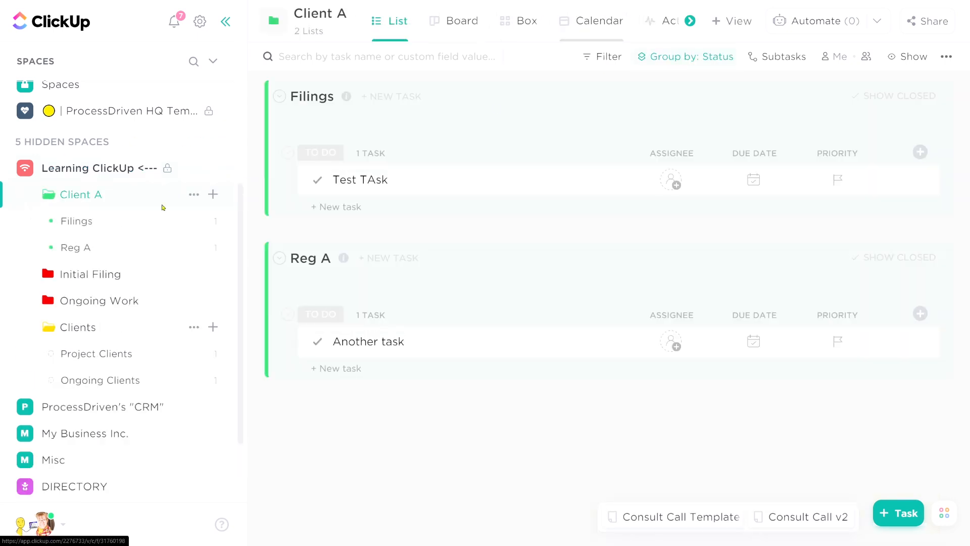
click(76, 221)
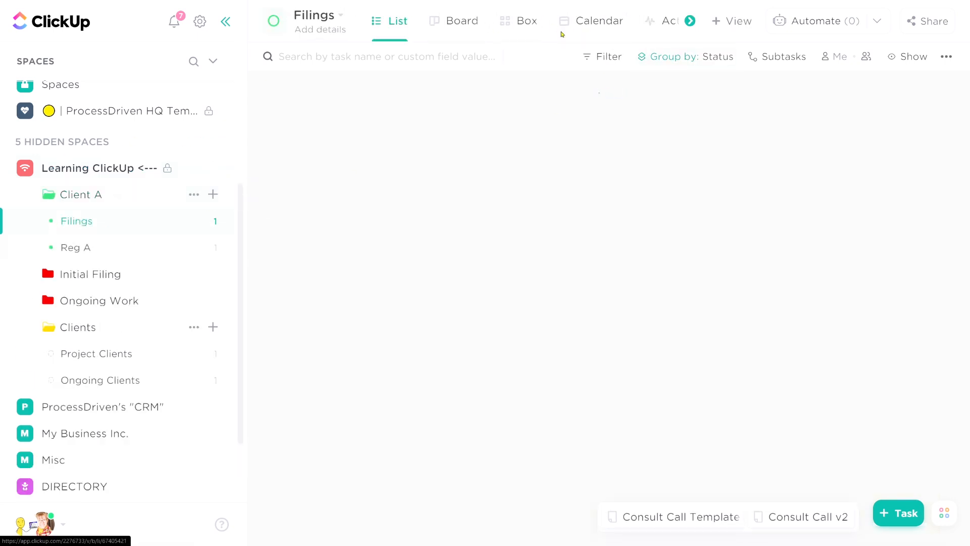
click(76, 221)
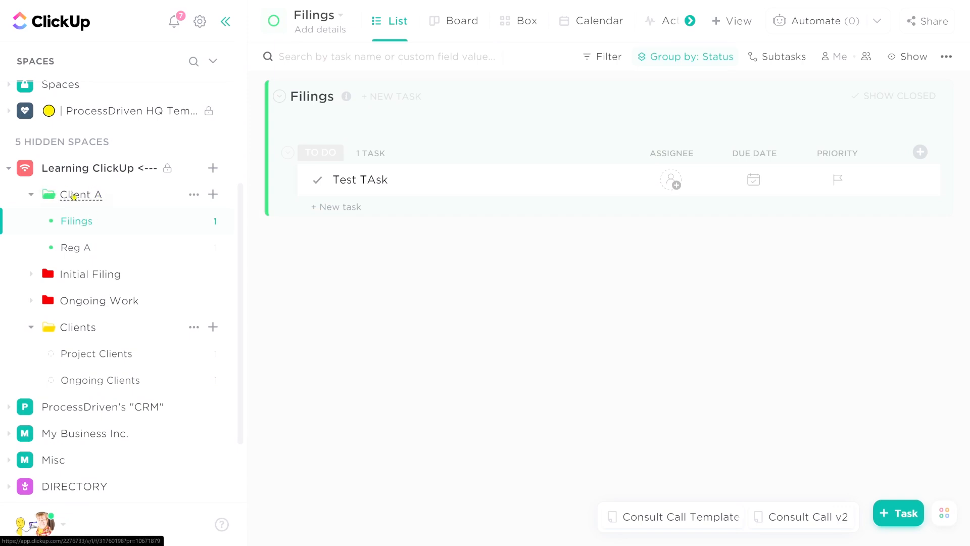
mouse_move(89, 167)
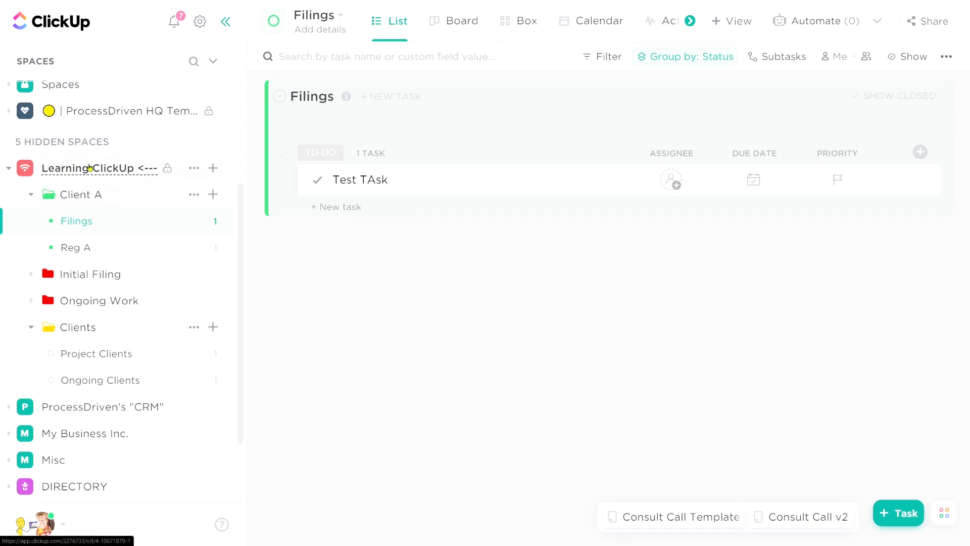
mouse_move(128, 199)
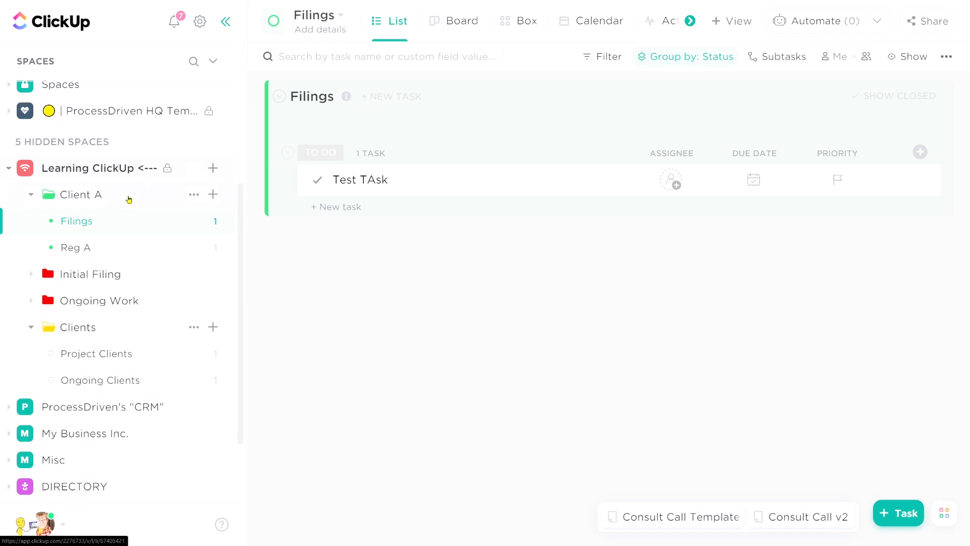
mouse_move(99, 196)
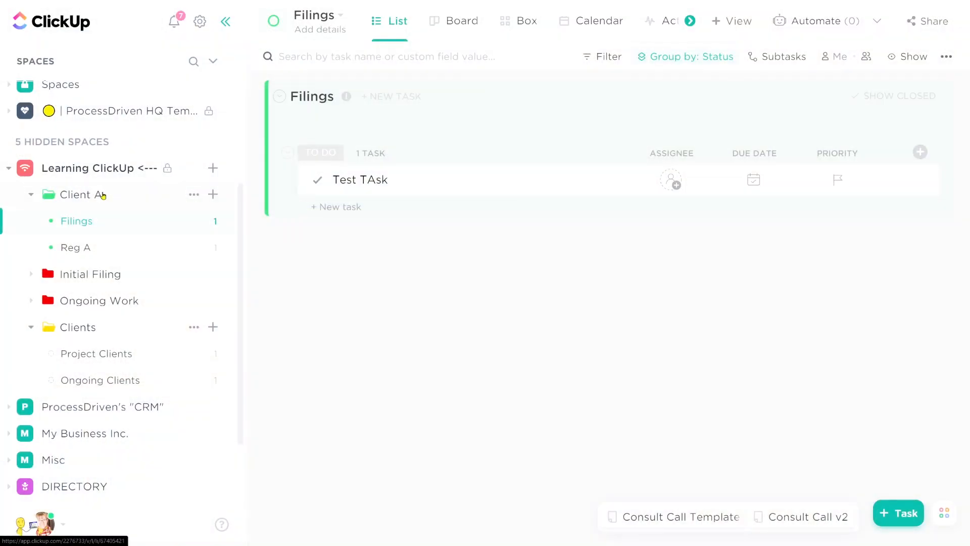
mouse_move(194, 170)
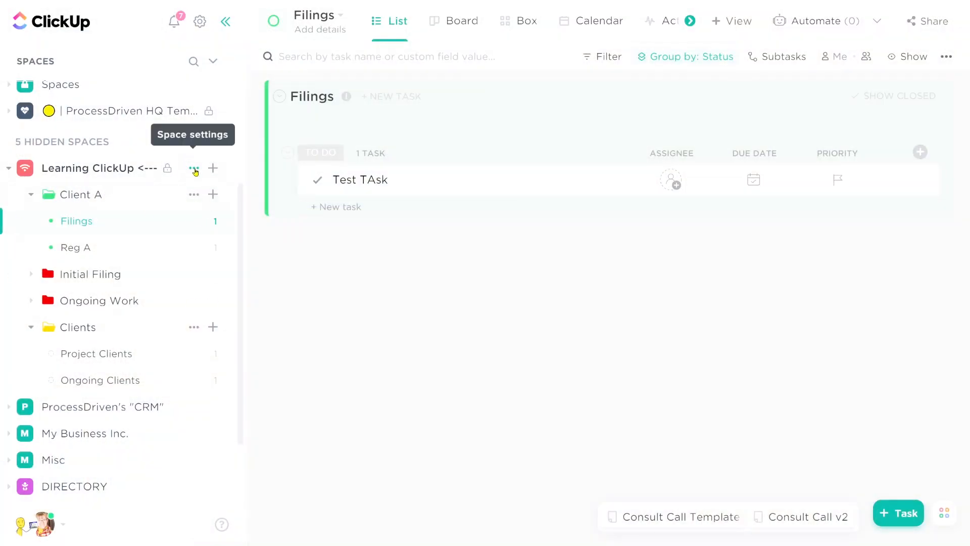
Switch off Calendar, Map, Activity and Box so only List and Board stay required, then apply.
click(194, 168)
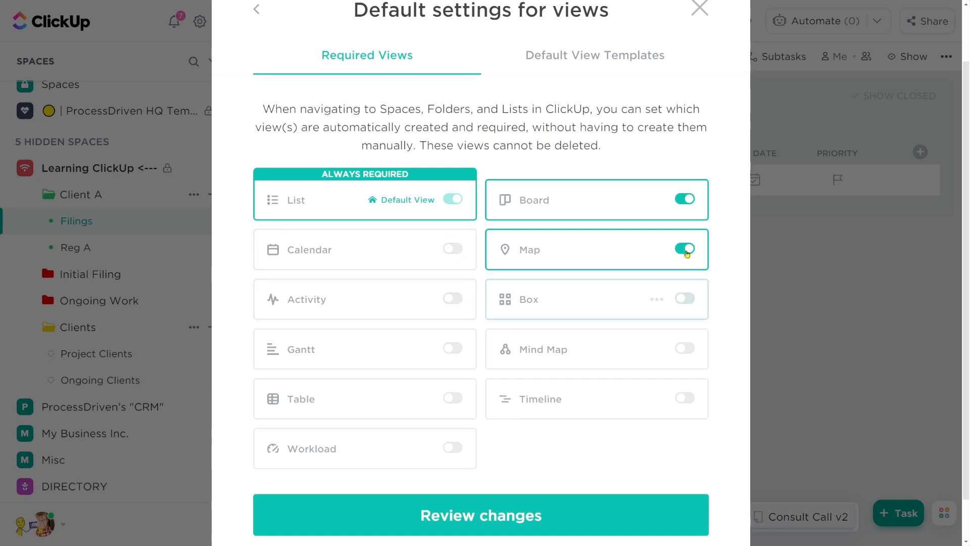
click(683, 249)
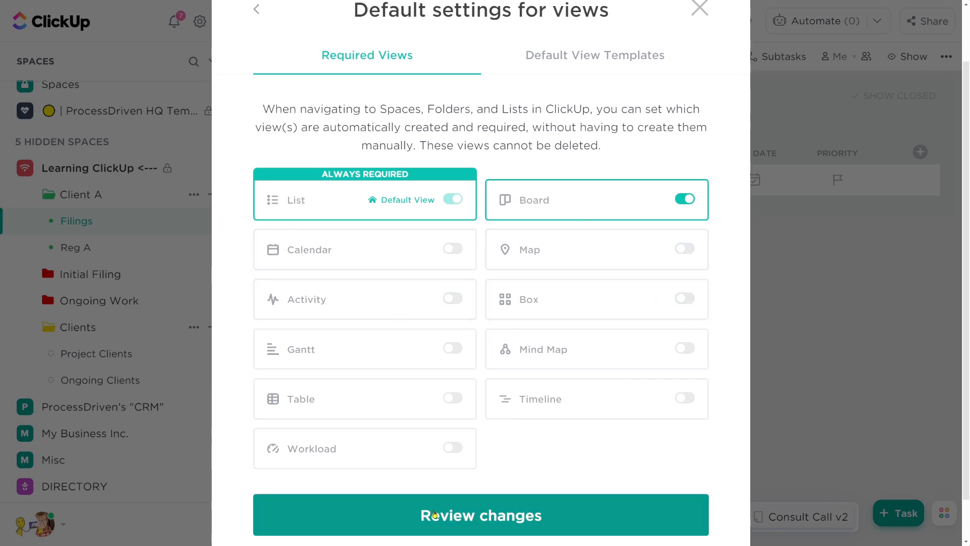
mouse_move(477, 519)
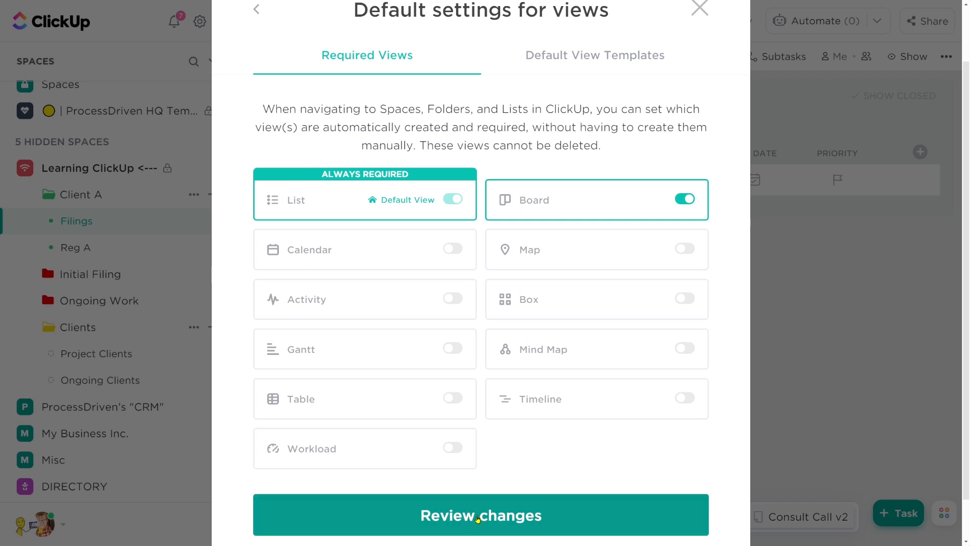
click(256, 9)
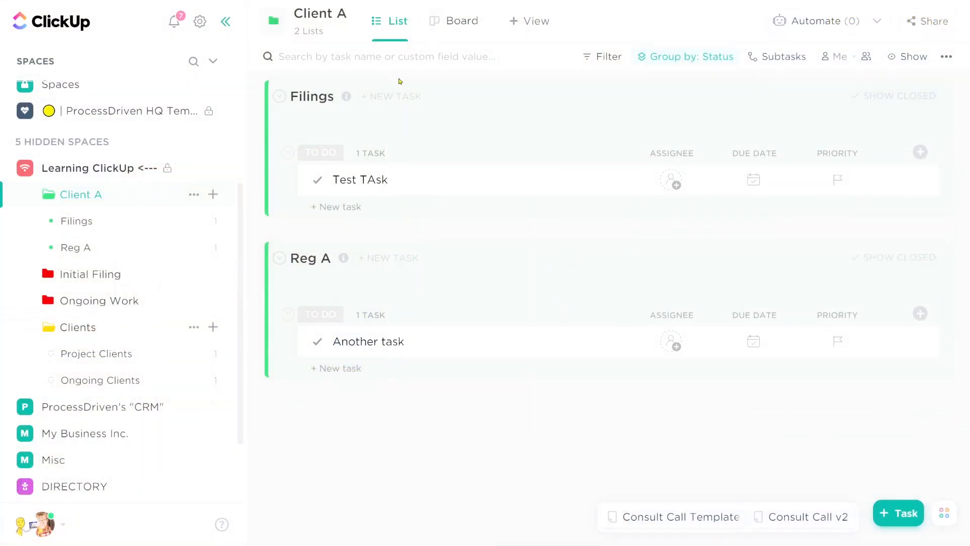
mouse_move(529, 20)
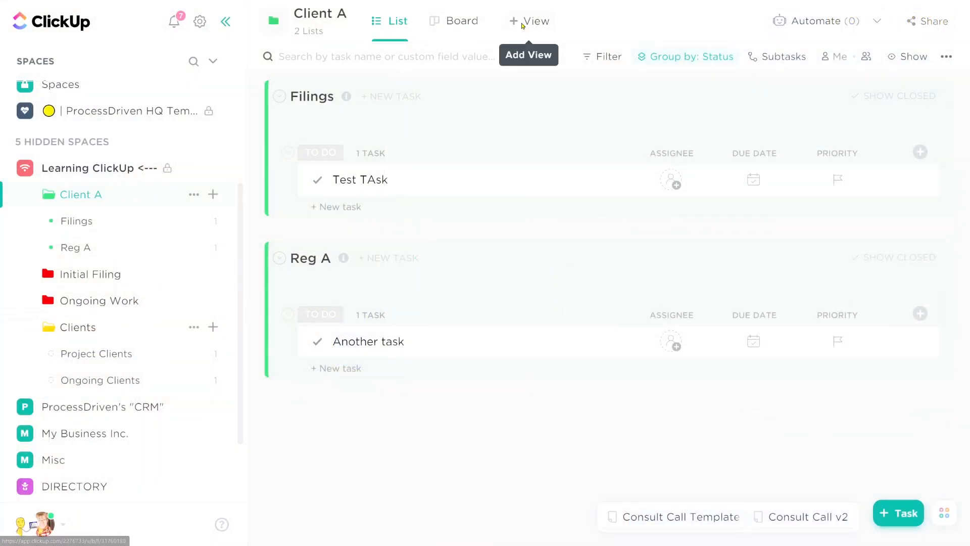
click(529, 22)
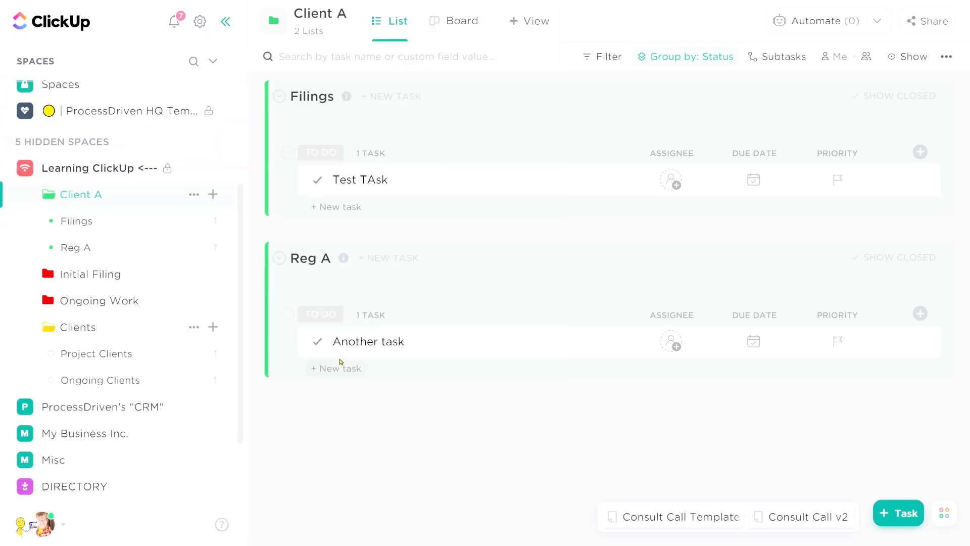
click(546, 20)
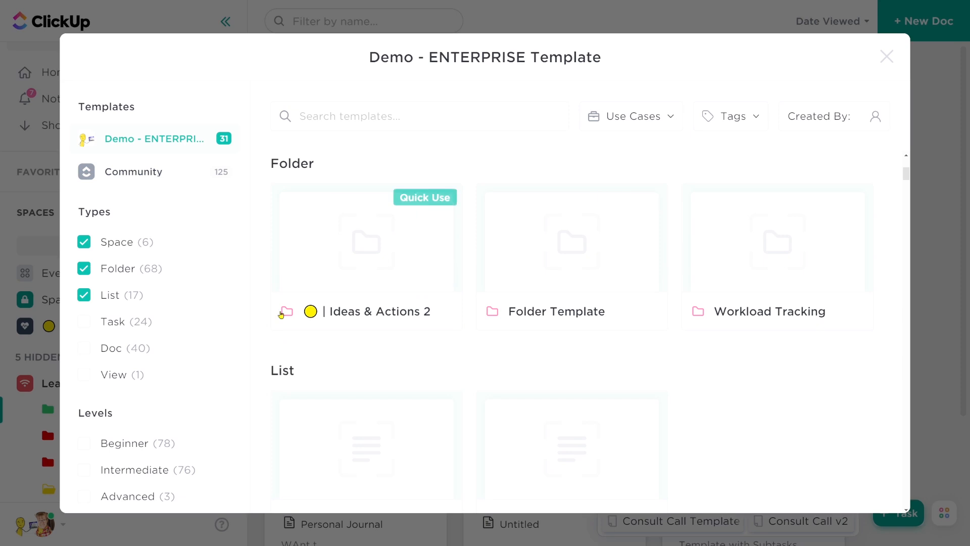
mouse_move(893, 80)
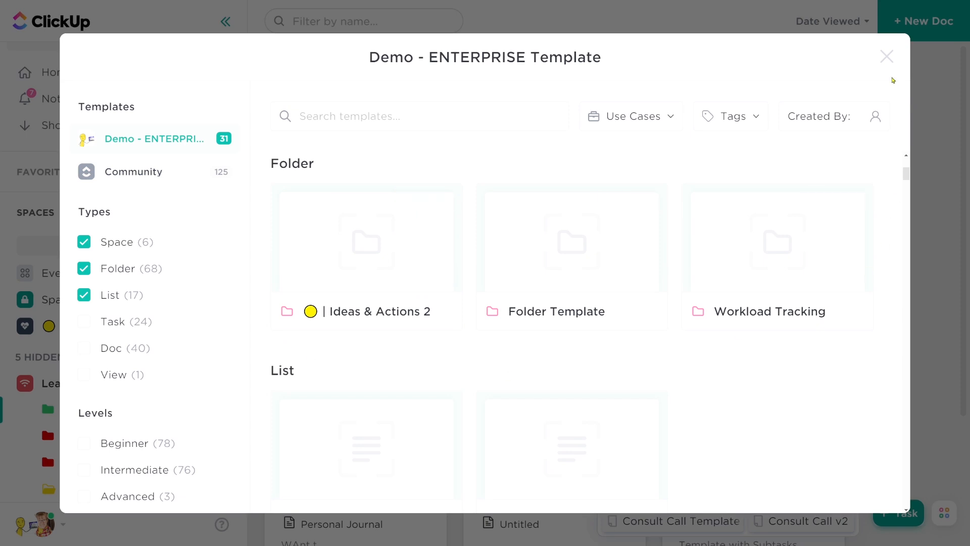
mouse_move(891, 82)
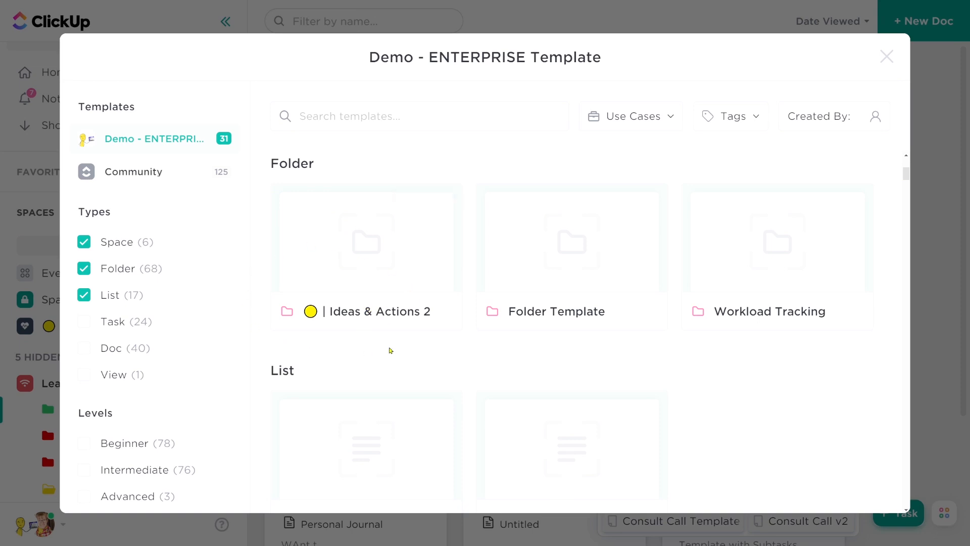
mouse_move(334, 324)
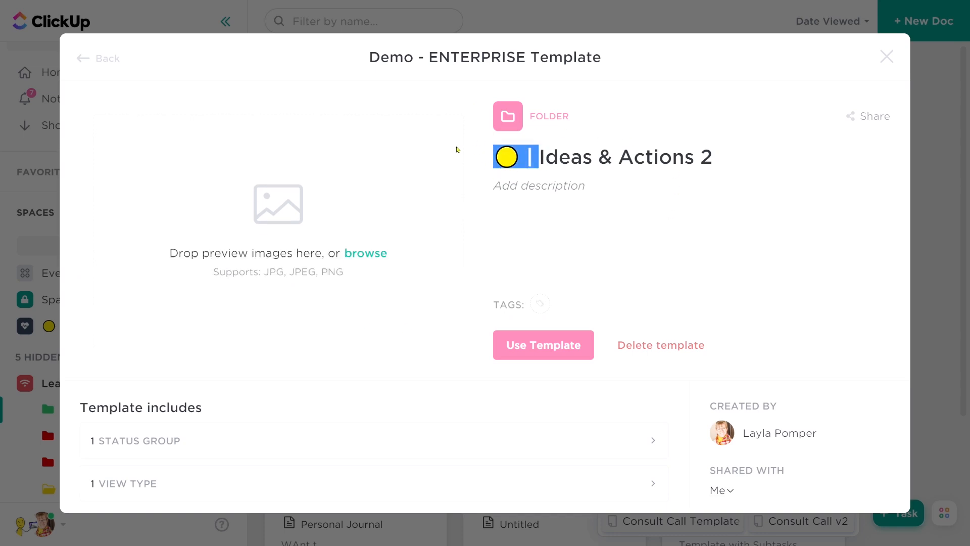
mouse_move(476, 155)
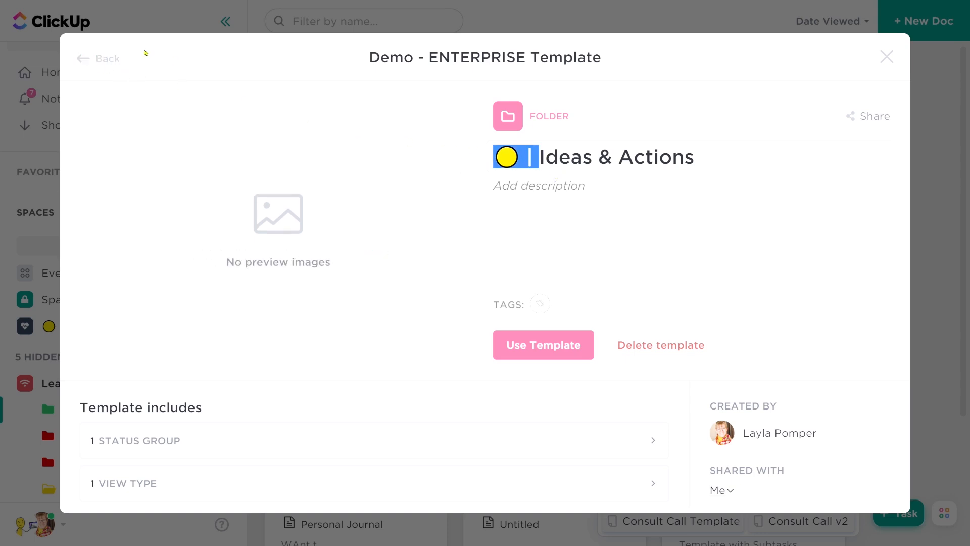
Rename the Daily Recurrence and 14 Days after Complete templates with the 🔁 emoji in place of 'Recur'.
click(98, 58)
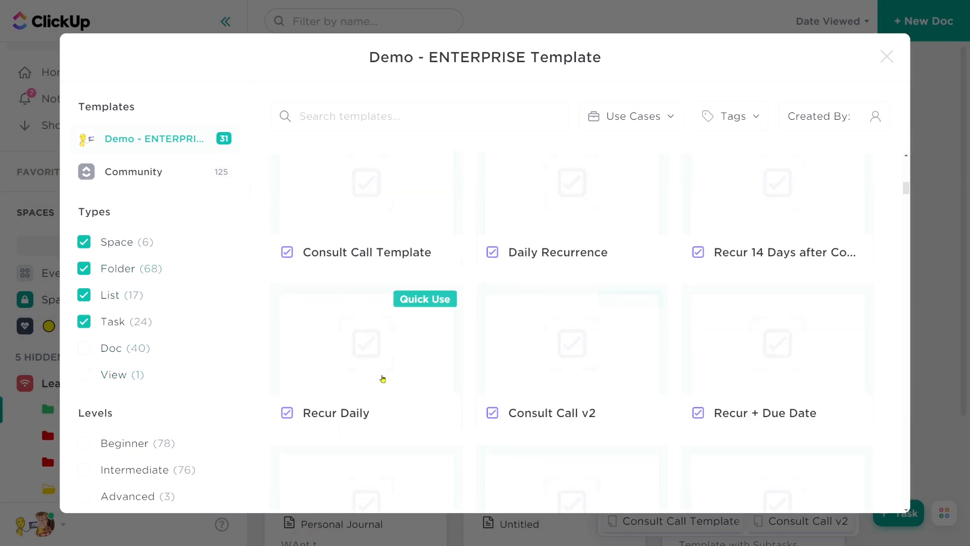
mouse_move(386, 370)
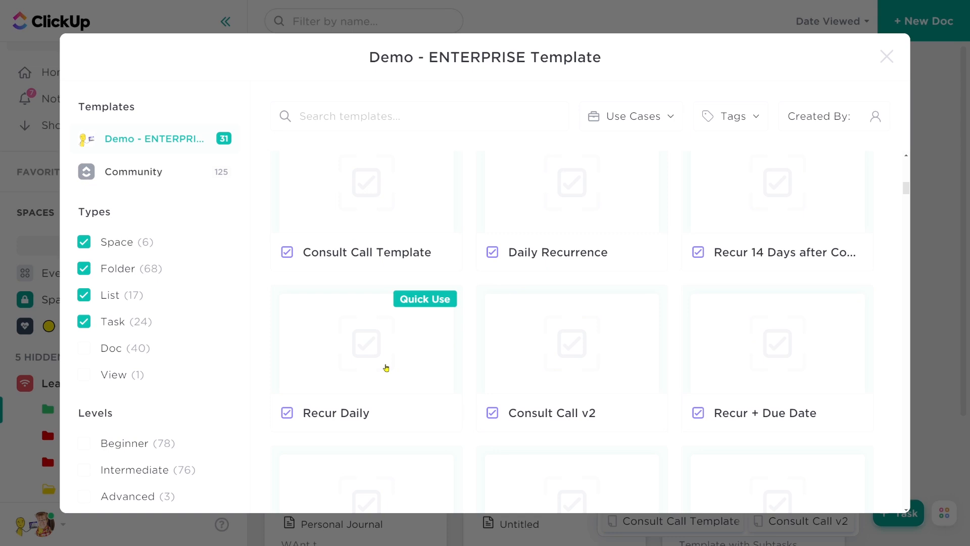
click(560, 252)
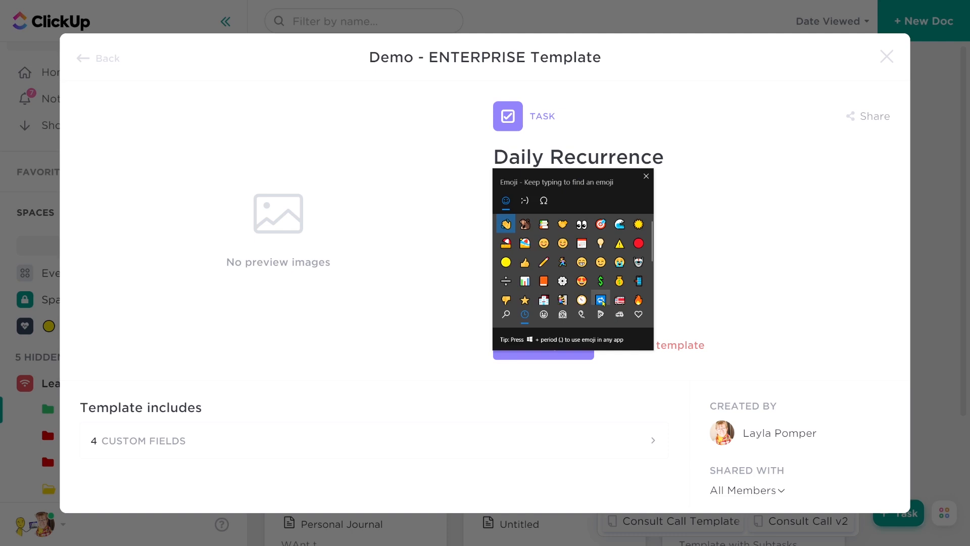
click(600, 301)
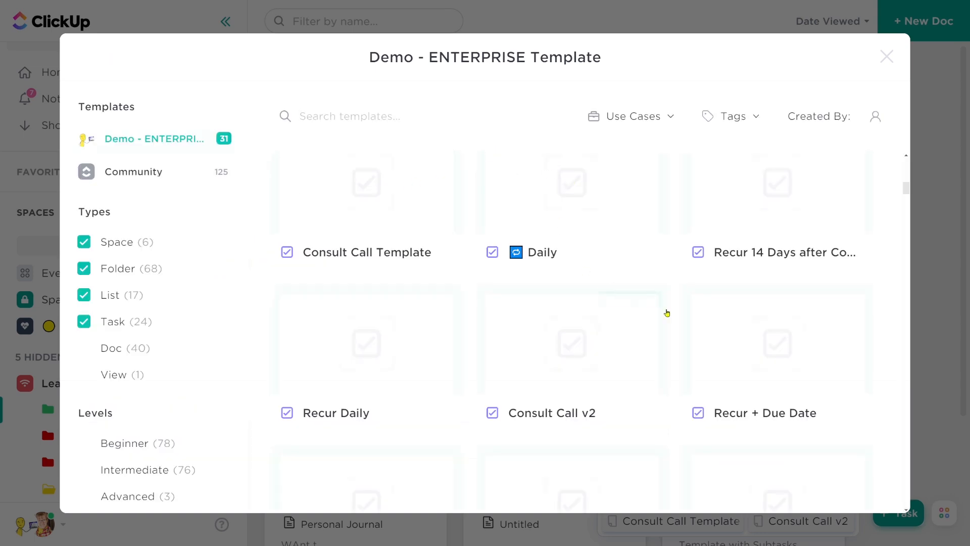
click(777, 251)
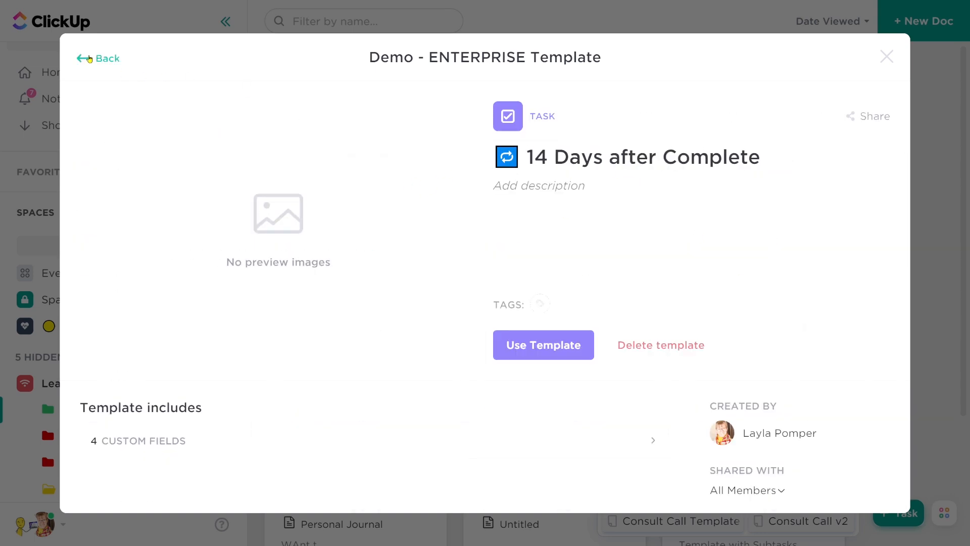
Rename the Recur Daily template with the 🔁 emoji and return to the template list.
click(97, 58)
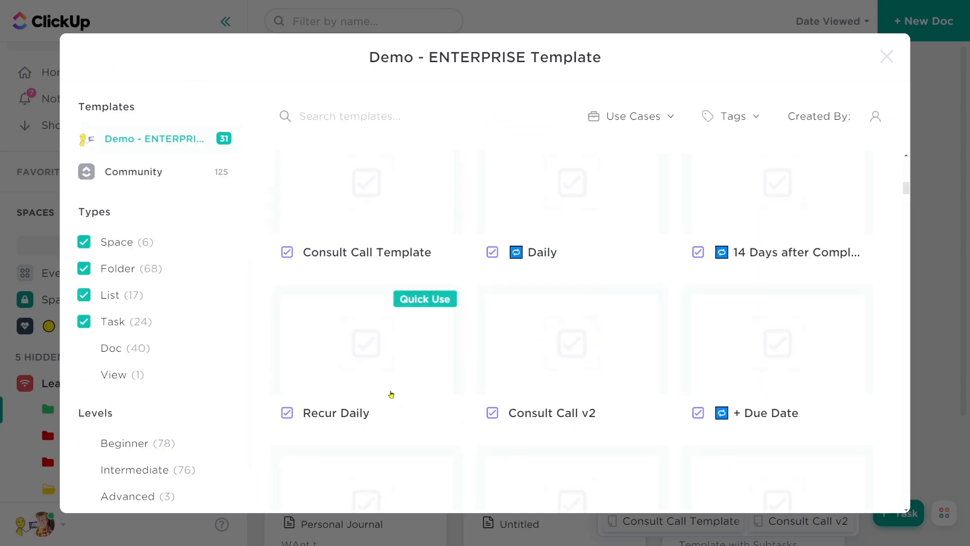
click(366, 344)
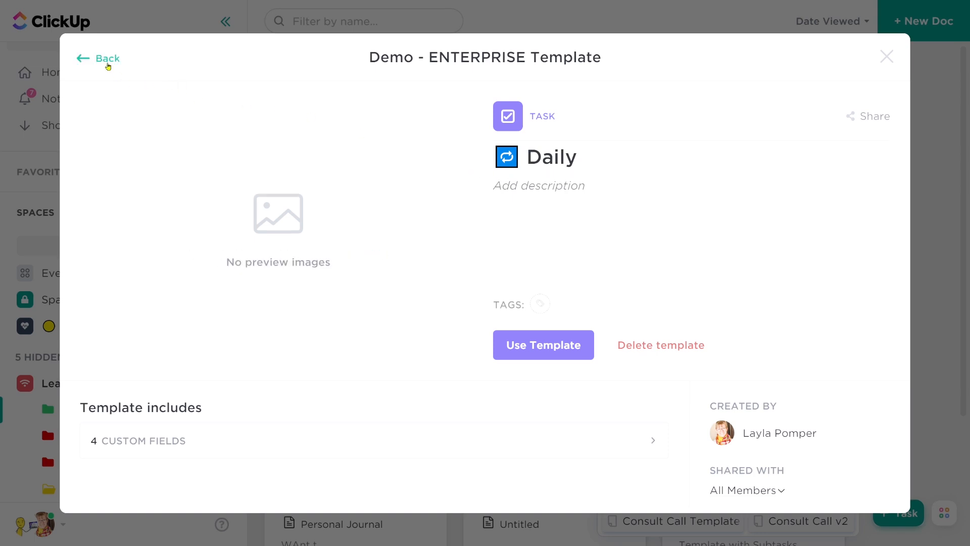
click(106, 59)
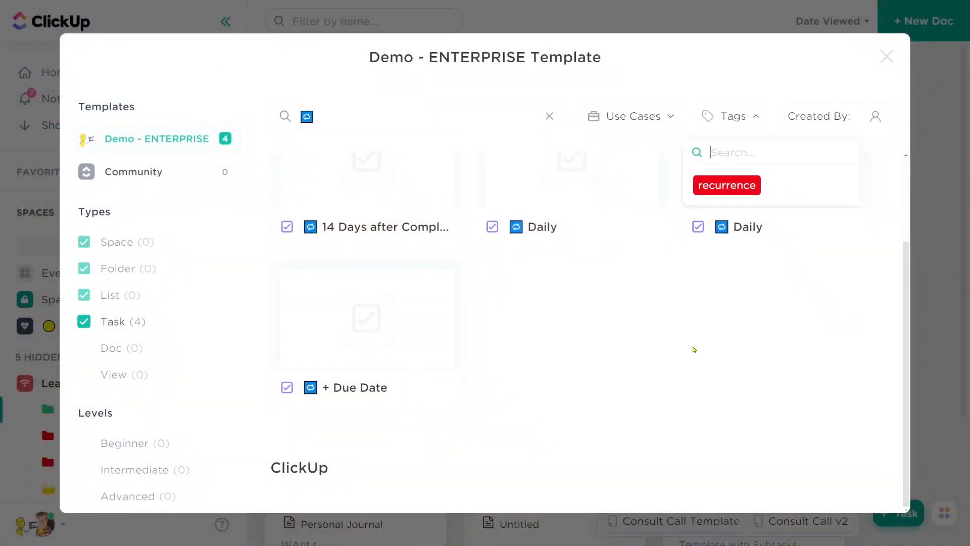
Retitle the Doc card as '🧠 | 12-1-21' and return to the docs list.
click(886, 56)
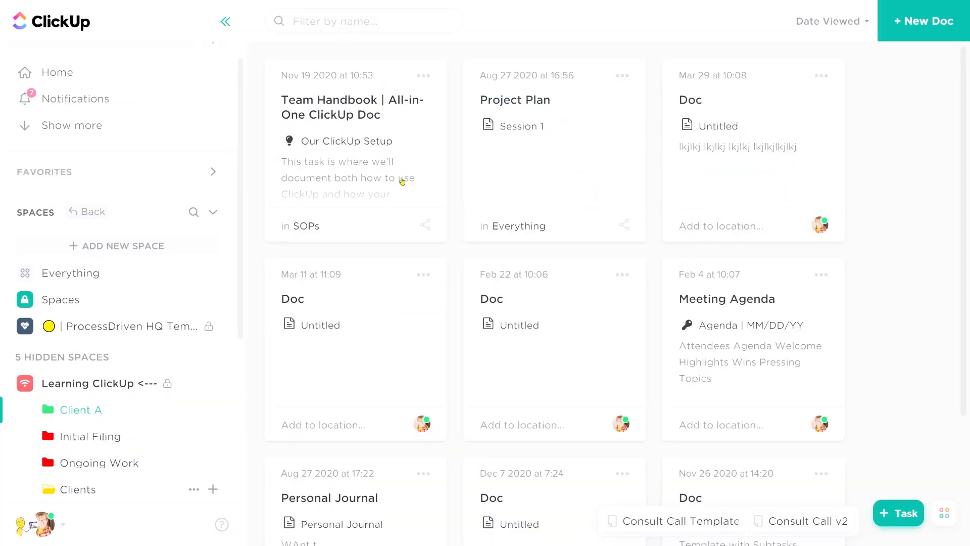
mouse_move(350, 380)
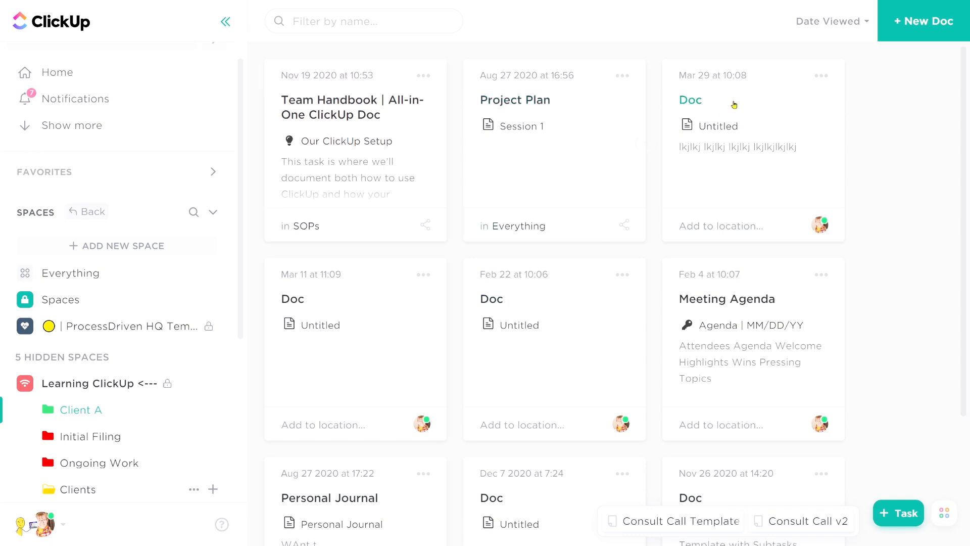
mouse_move(756, 149)
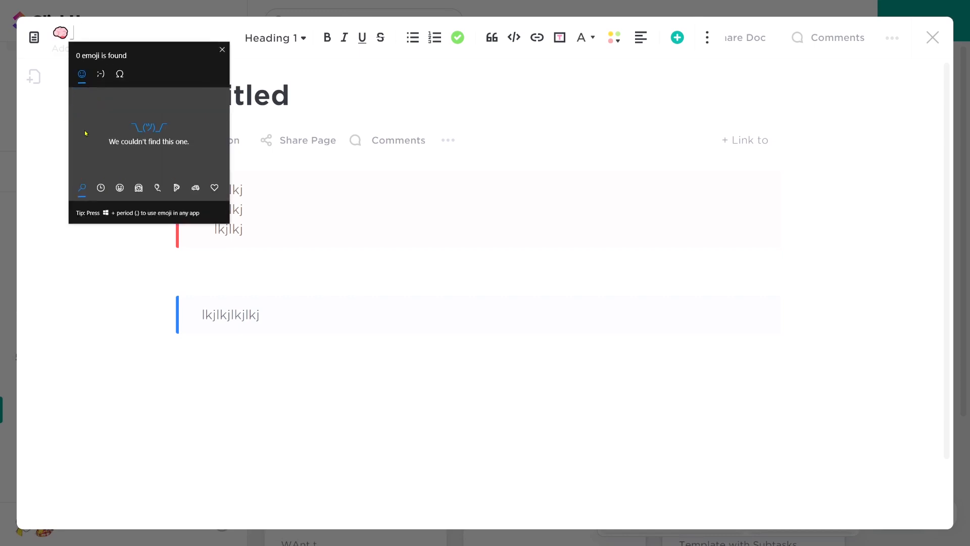
text(12-)
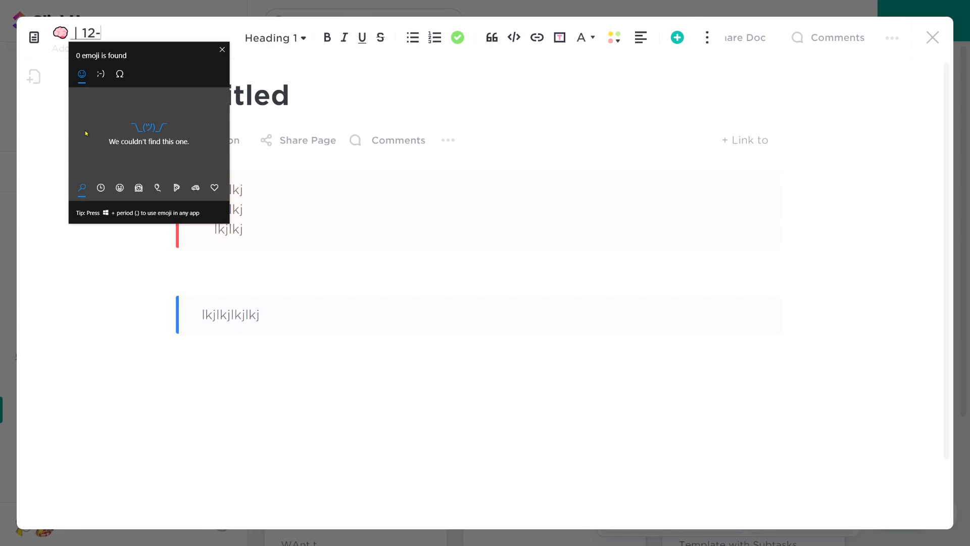
click(933, 37)
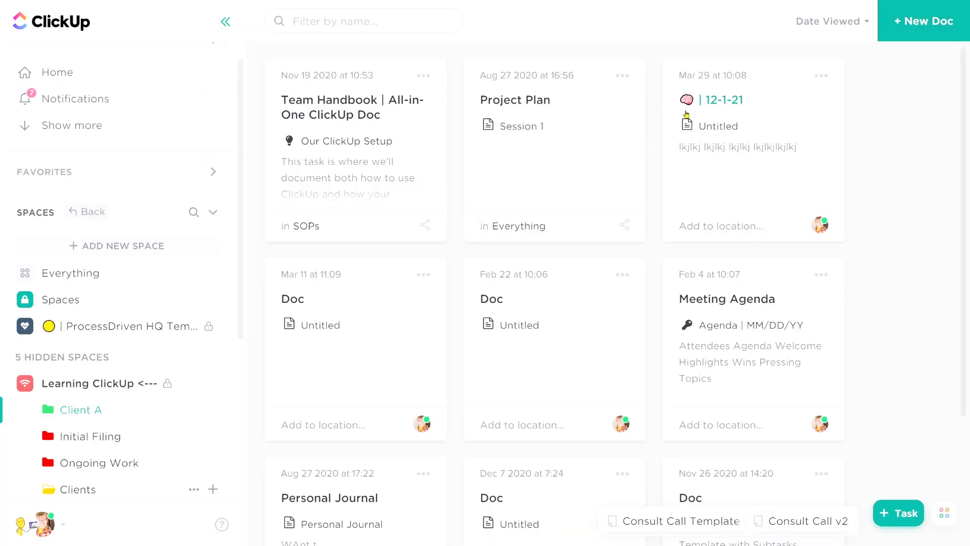
mouse_move(519, 285)
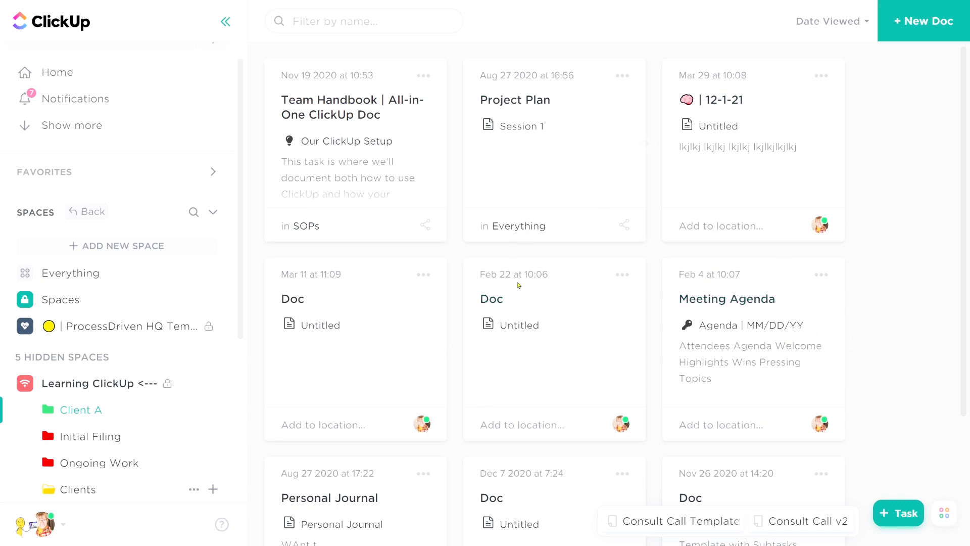
mouse_move(342, 466)
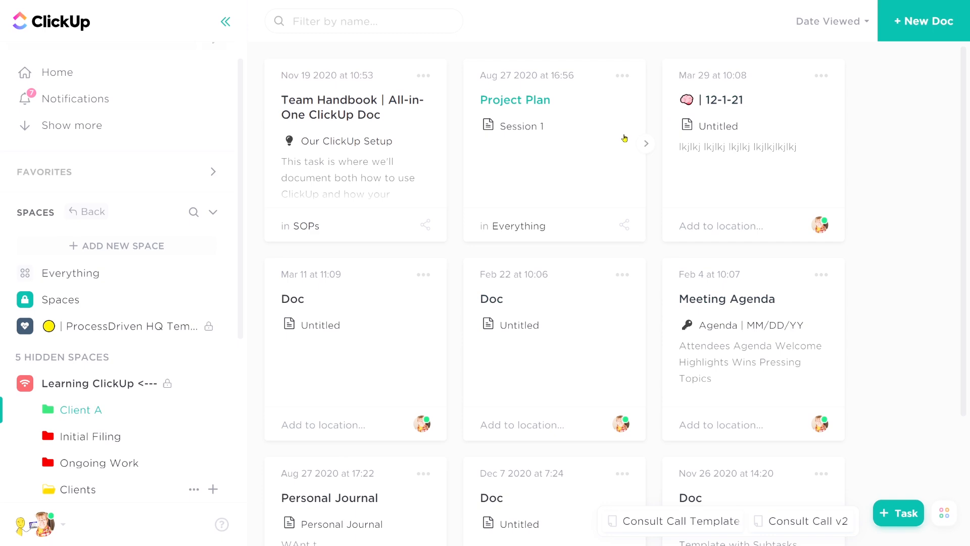
mouse_move(367, 119)
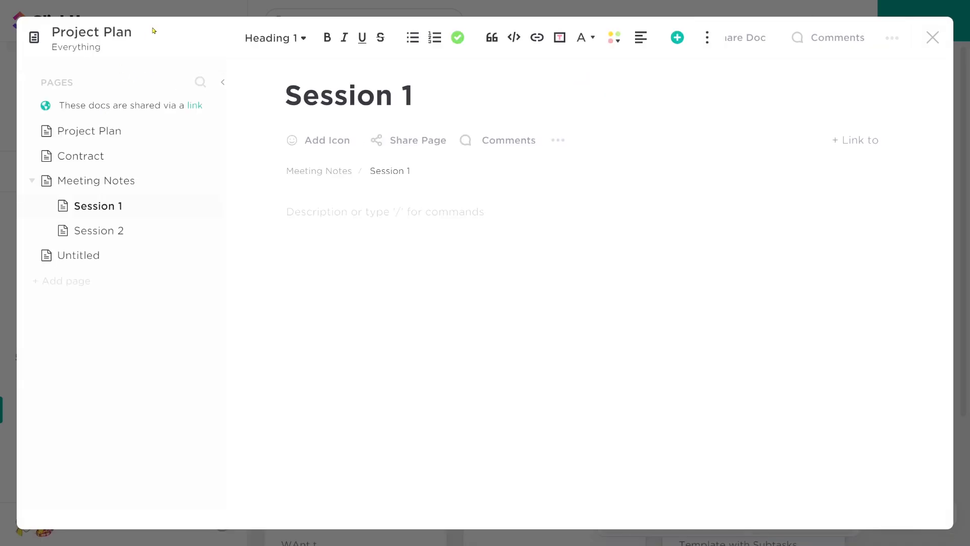
Retitle the doc as 'Project Plan - John Doe'.
text(- JK)
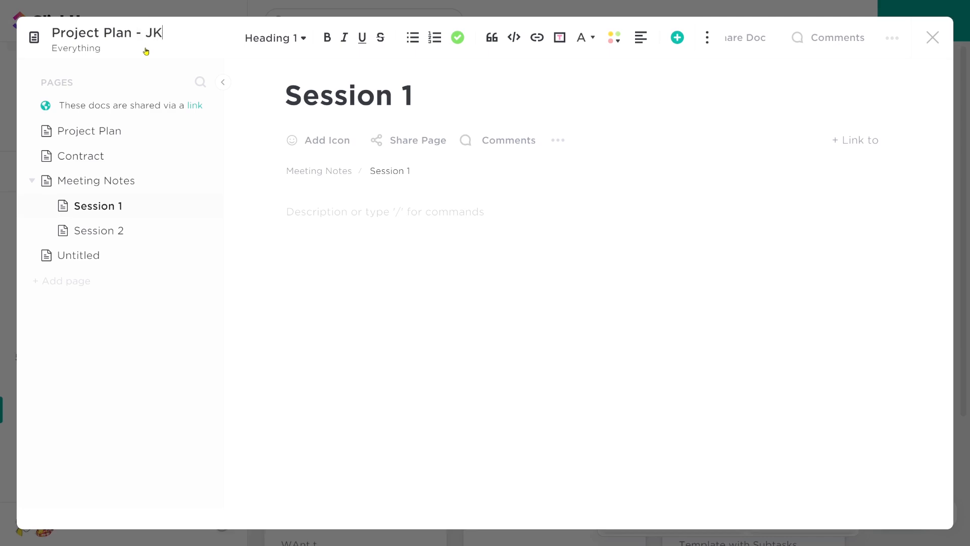
text(John Doe)
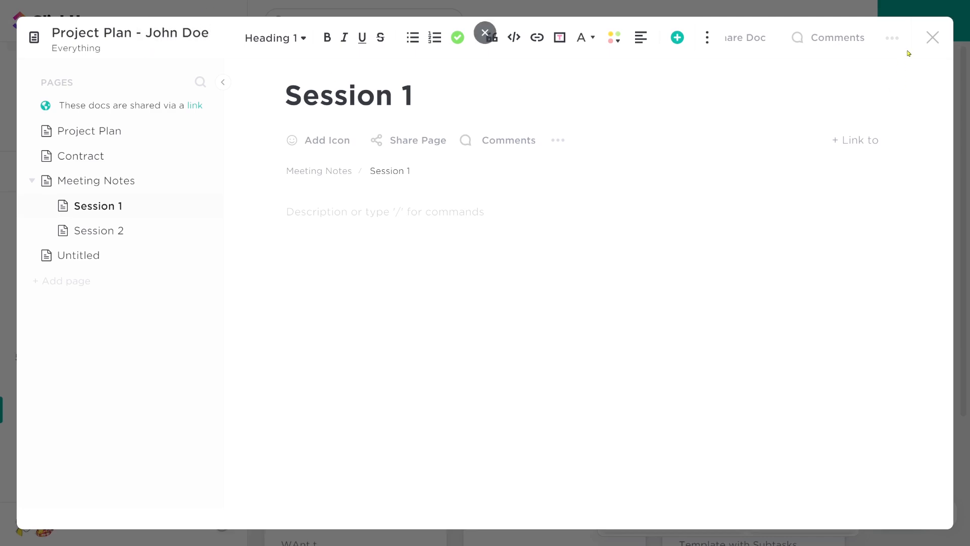